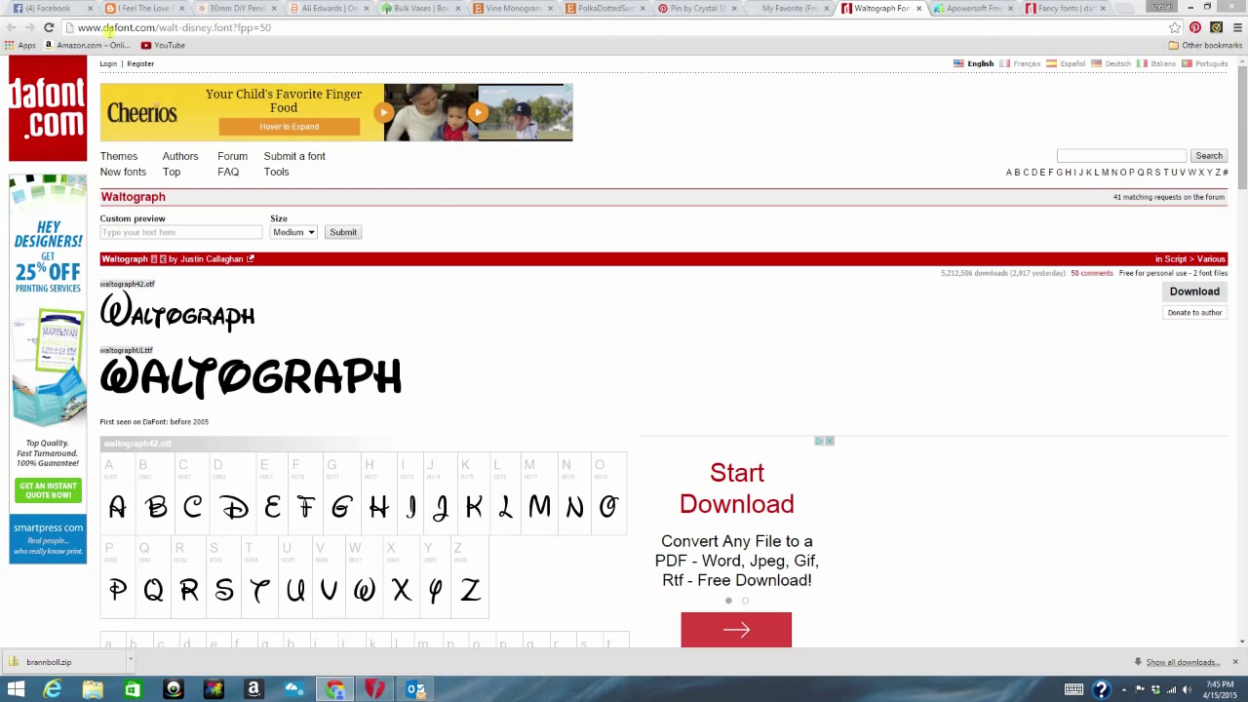
{"action": "mouse_move", "coordinate": [620, 333]}
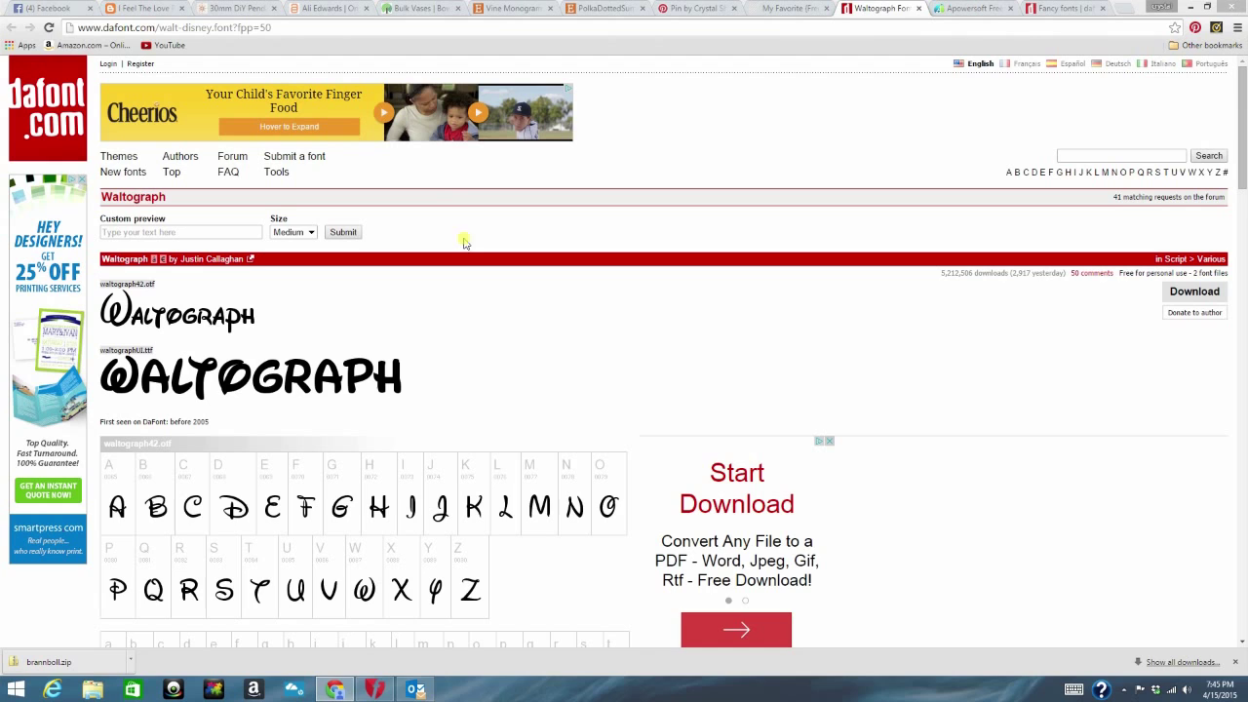
{"action": "mouse_move", "coordinate": [585, 429]}
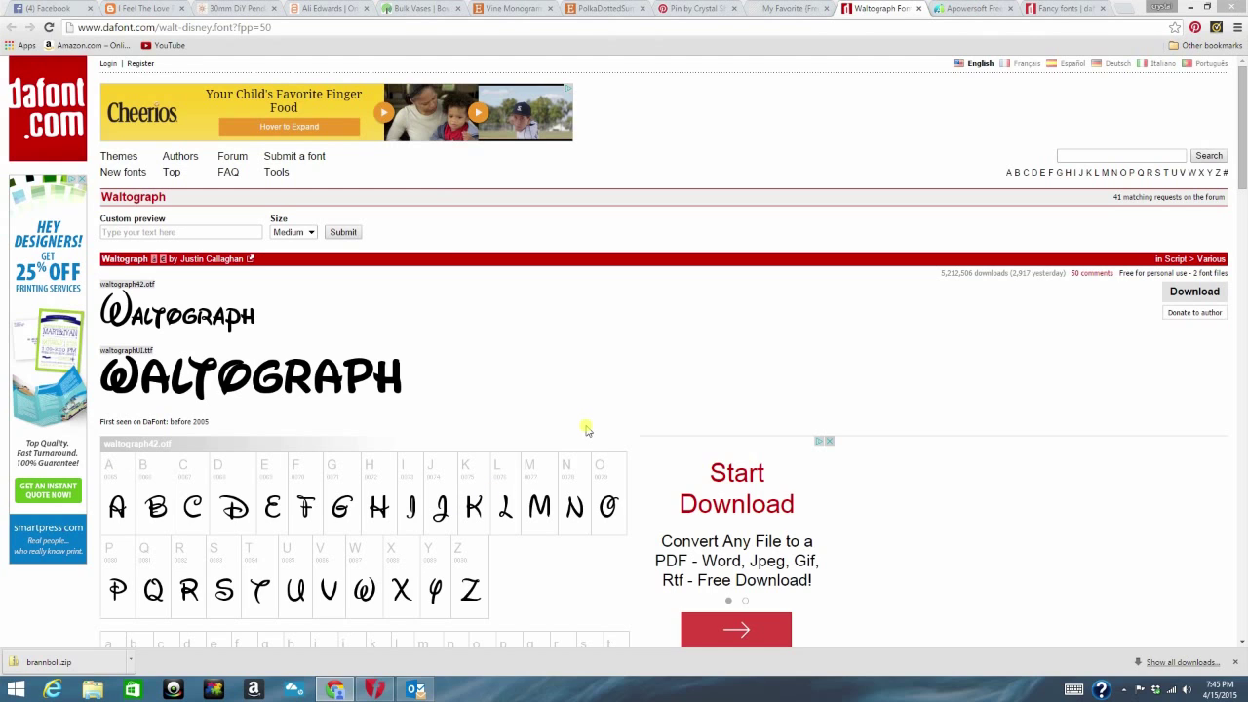
{"action": "mouse_move", "coordinate": [781, 340]}
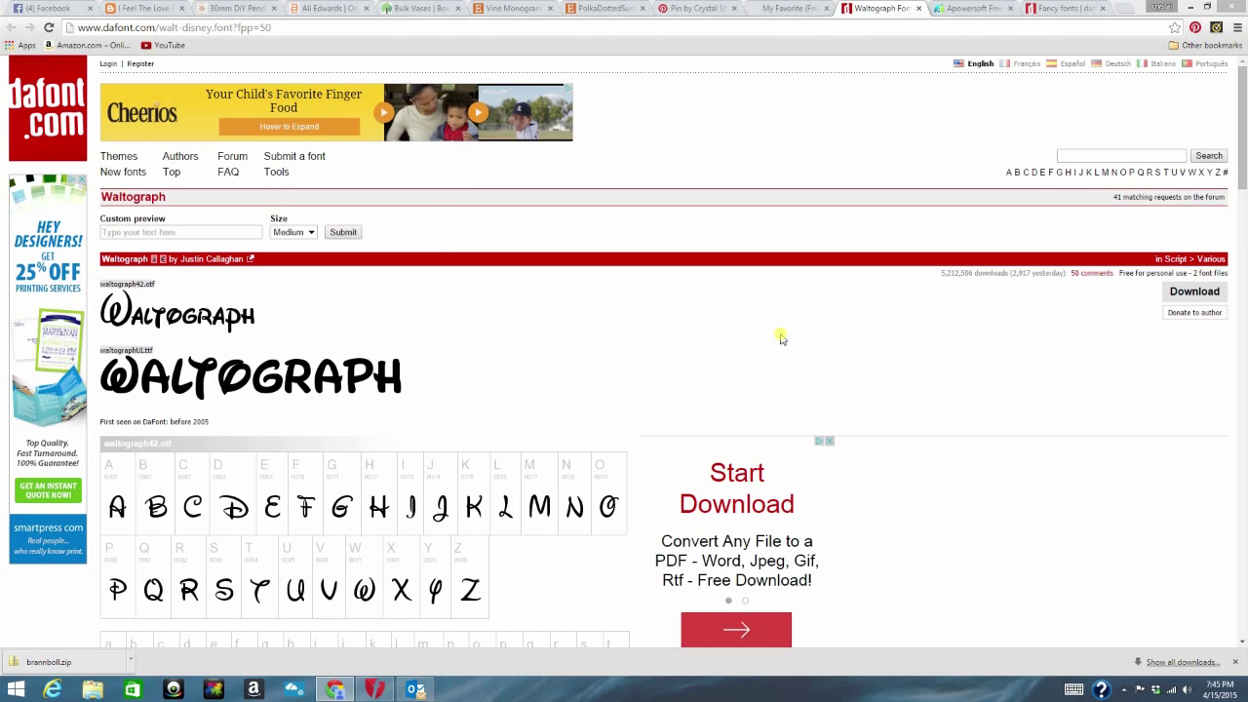
Download the Waltograph font archive walt_disney.zip from the Waltograph page.
{"action": "scroll", "scroll_direction": "down", "scroll_amount": 3}
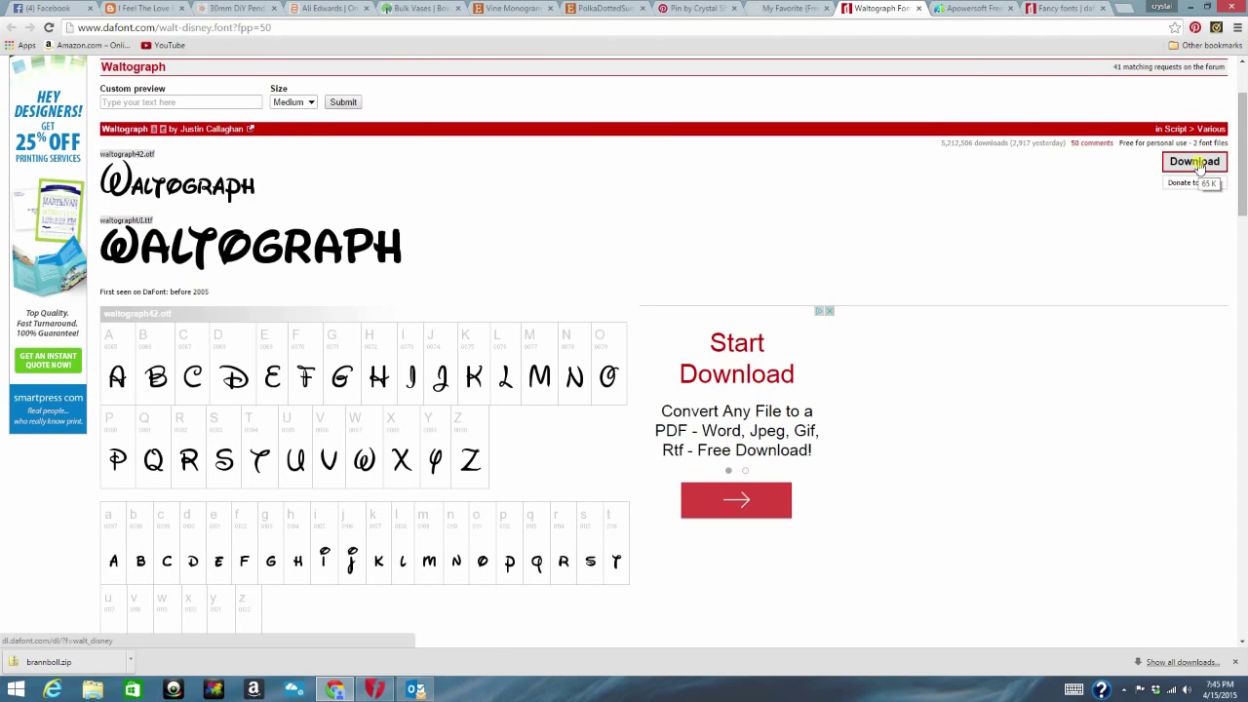
{"action": "left_click", "coordinate": [1194, 160]}
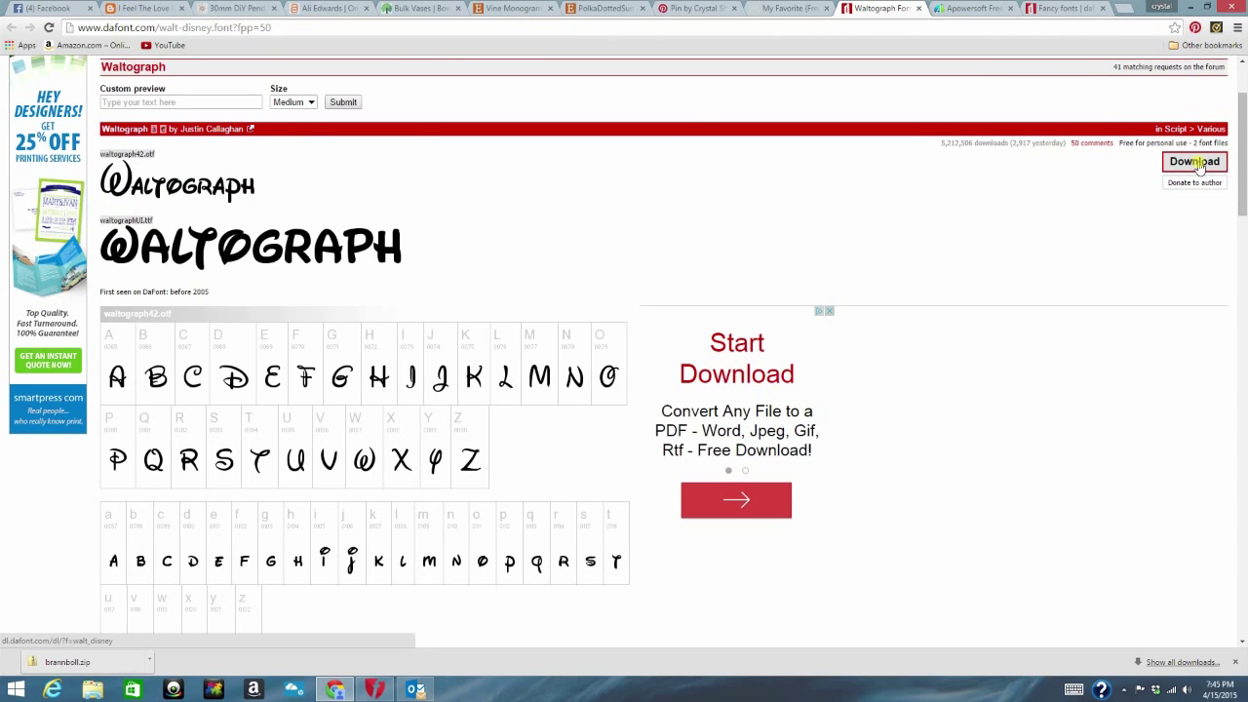
{"action": "left_click", "coordinate": [1194, 160]}
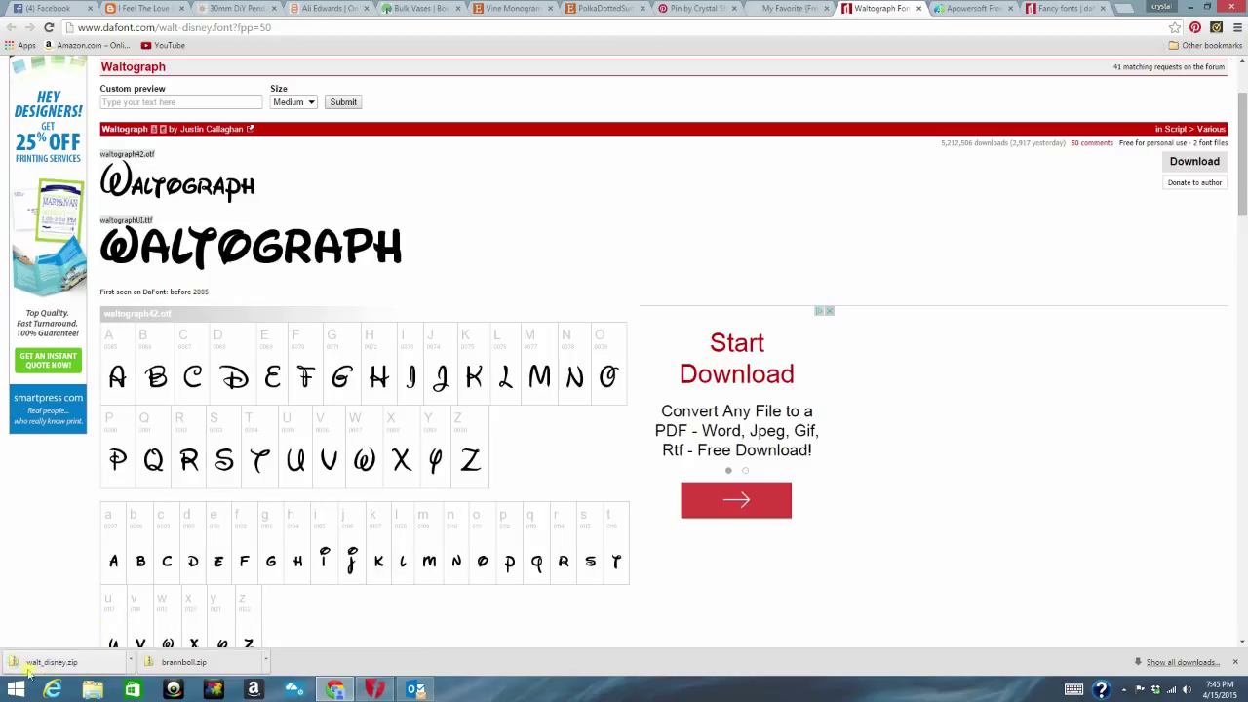
{"action": "mouse_move", "coordinate": [634, 653]}
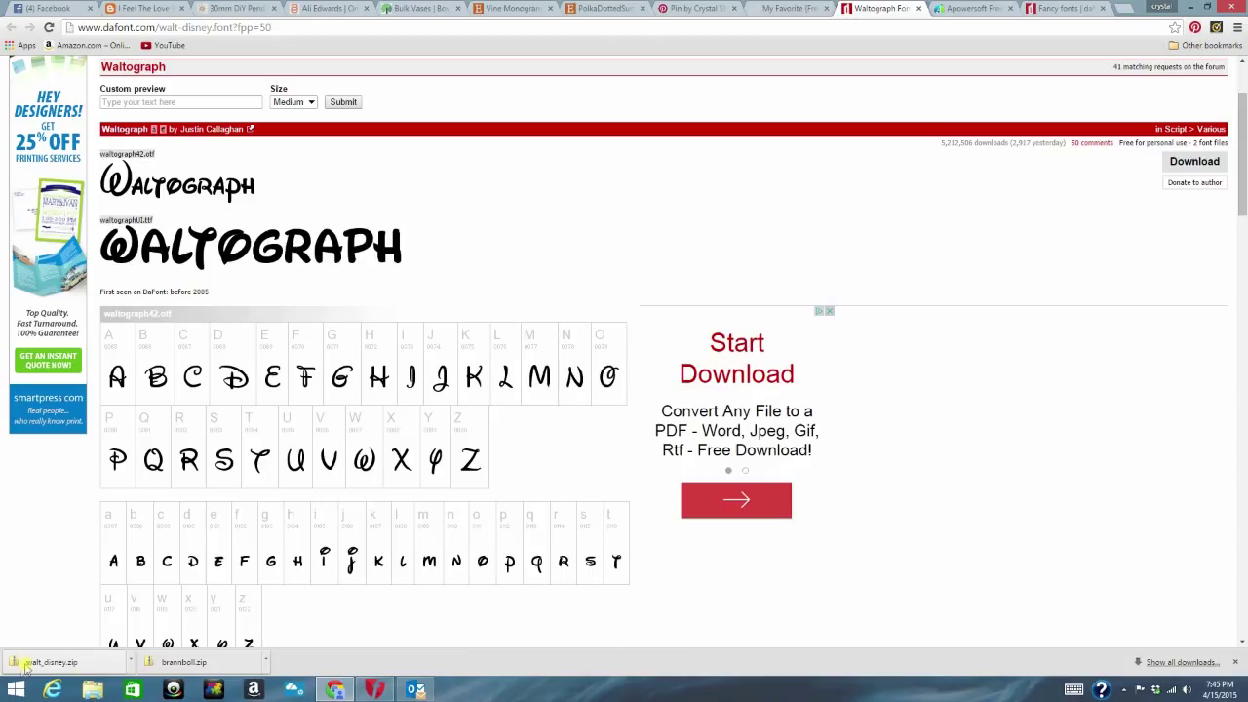
{"action": "mouse_move", "coordinate": [55, 663]}
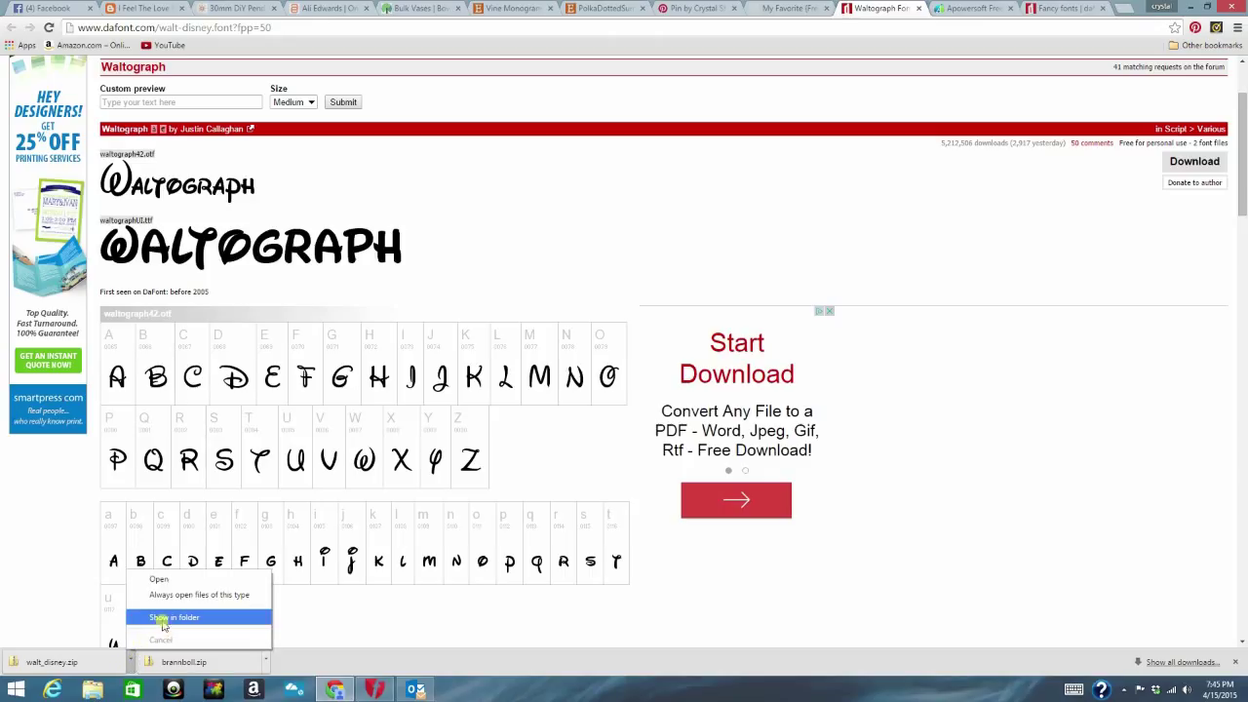
Show walt_disney.zip in the Downloads folder and bring up its context menu.
{"action": "left_click", "coordinate": [174, 617]}
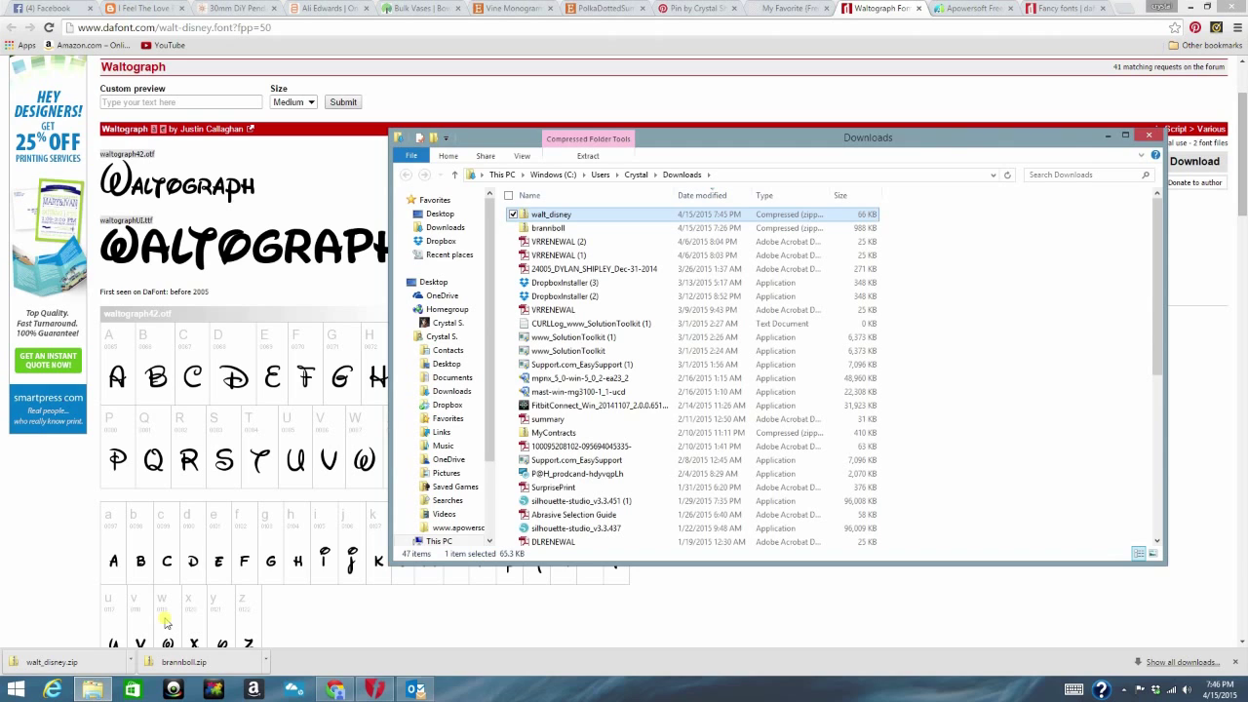
{"action": "mouse_move", "coordinate": [1071, 257]}
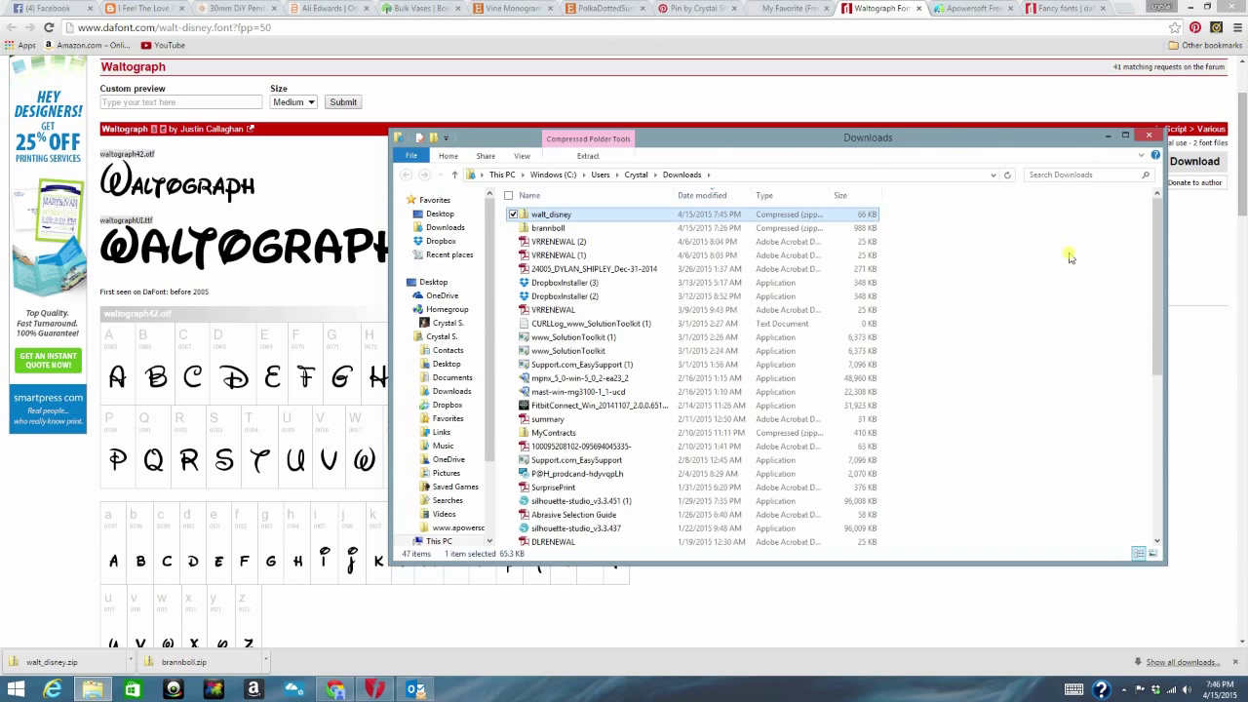
{"action": "mouse_move", "coordinate": [524, 222]}
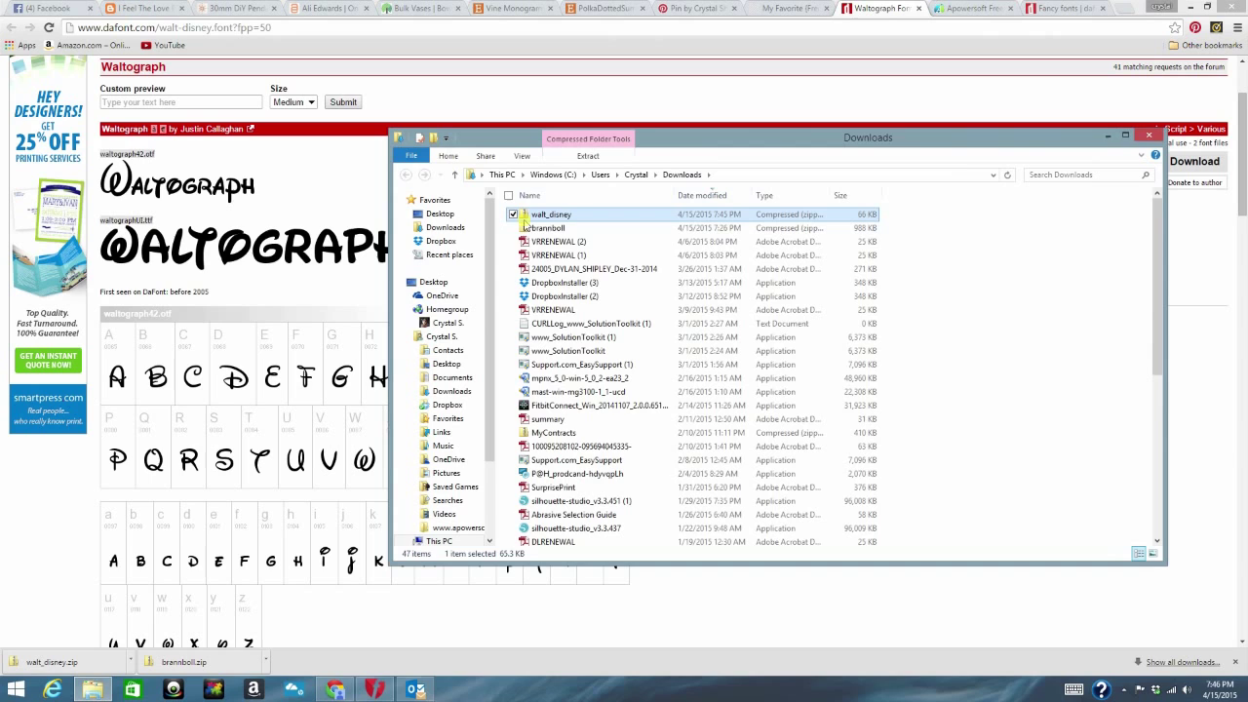
{"action": "mouse_move", "coordinate": [550, 215]}
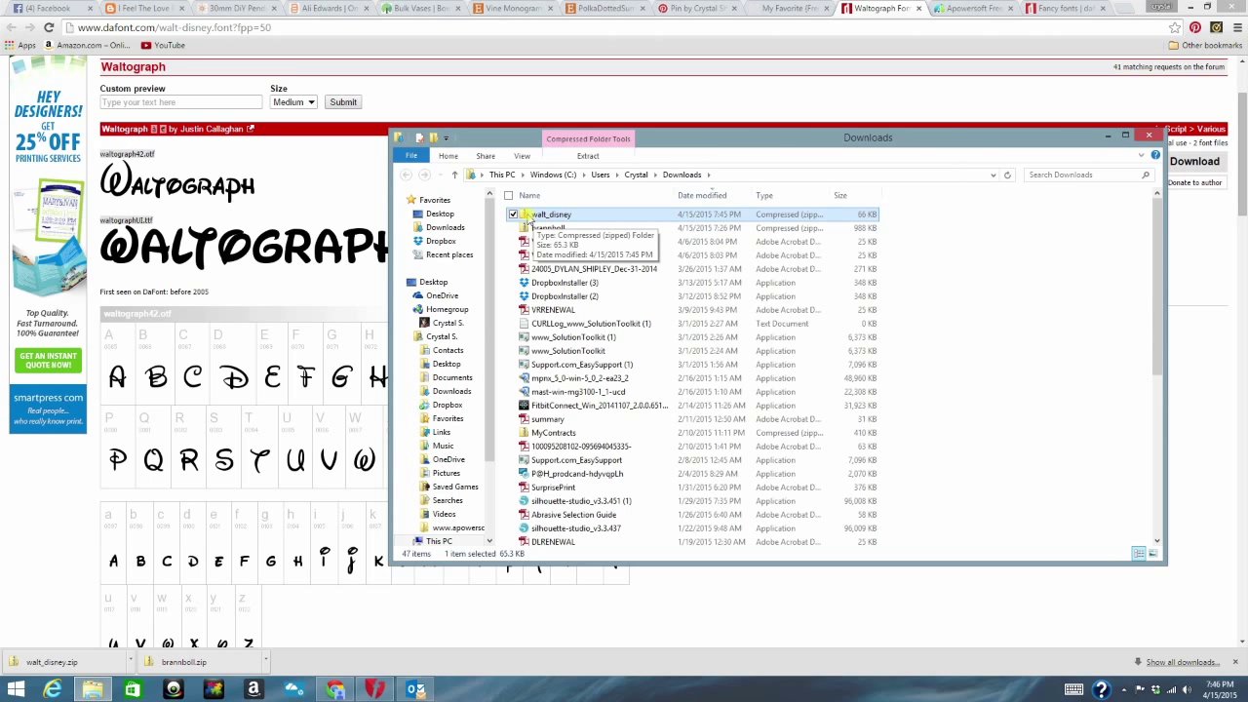
{"action": "mouse_move", "coordinate": [581, 219]}
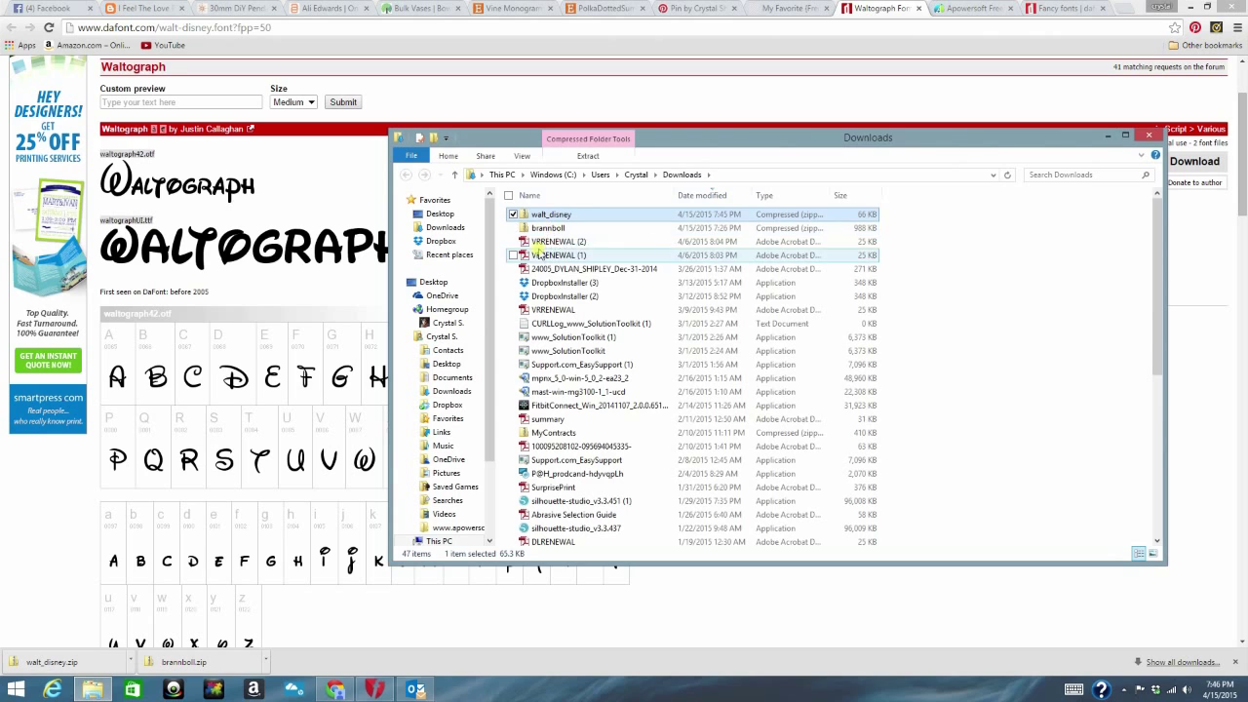
{"action": "mouse_move", "coordinate": [550, 213]}
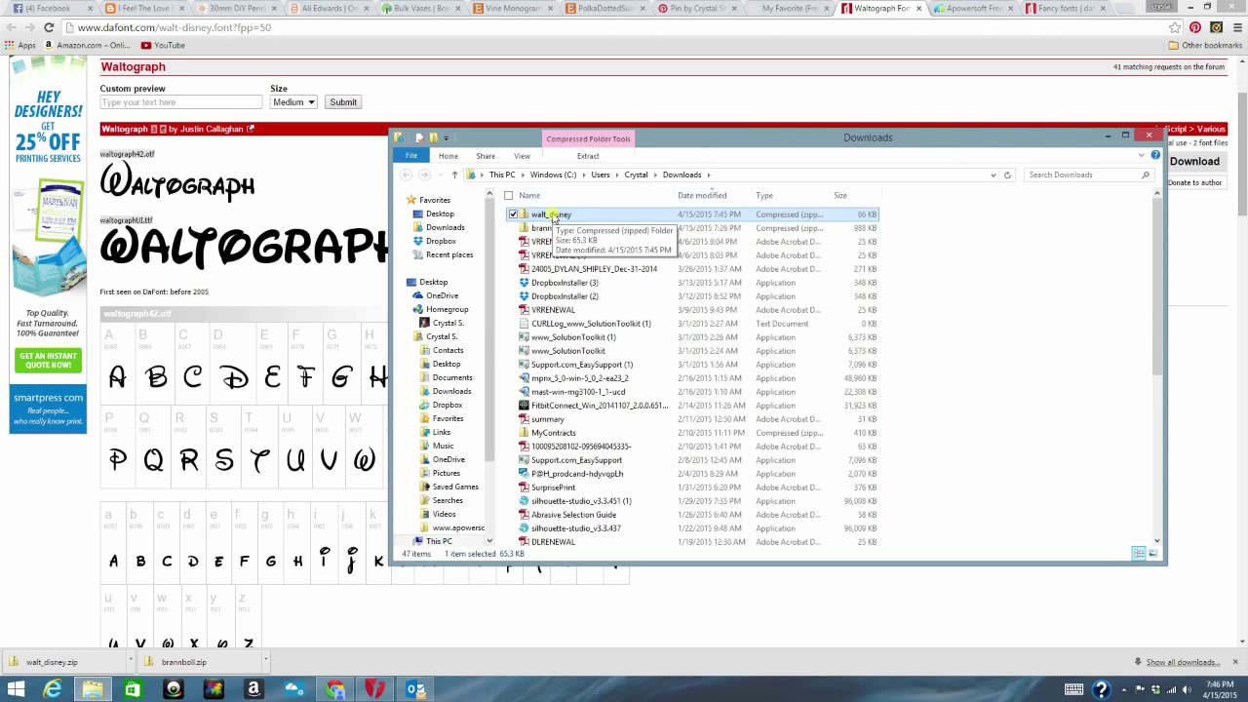
{"action": "right_click", "coordinate": [550, 212]}
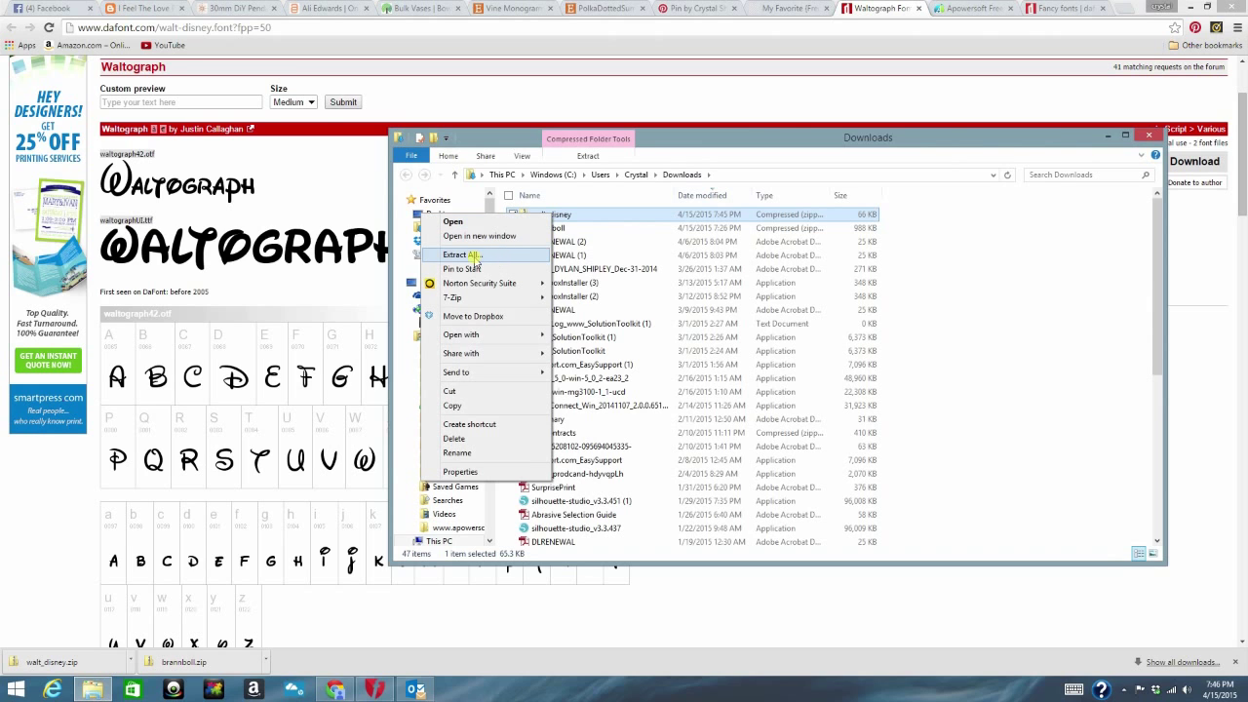
Extract all files from walt_disney.zip into a new walt_disney folder in Downloads.
{"action": "left_click", "coordinate": [464, 254]}
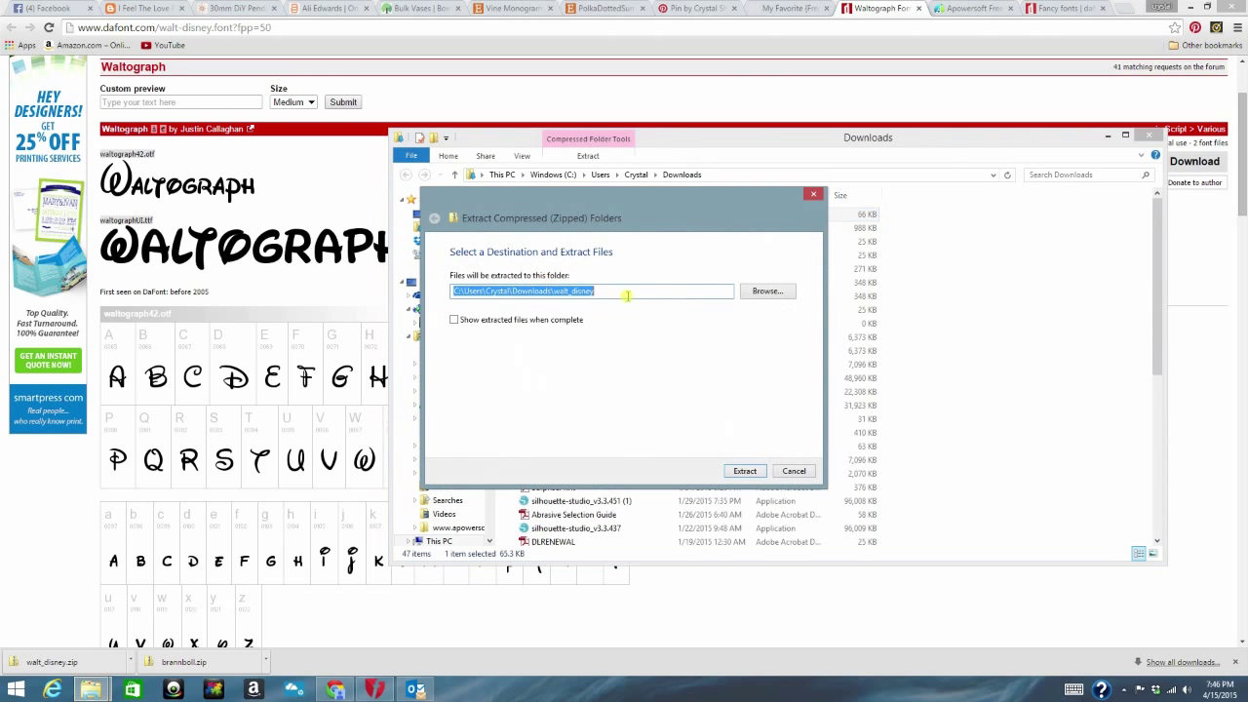
{"action": "mouse_move", "coordinate": [587, 261]}
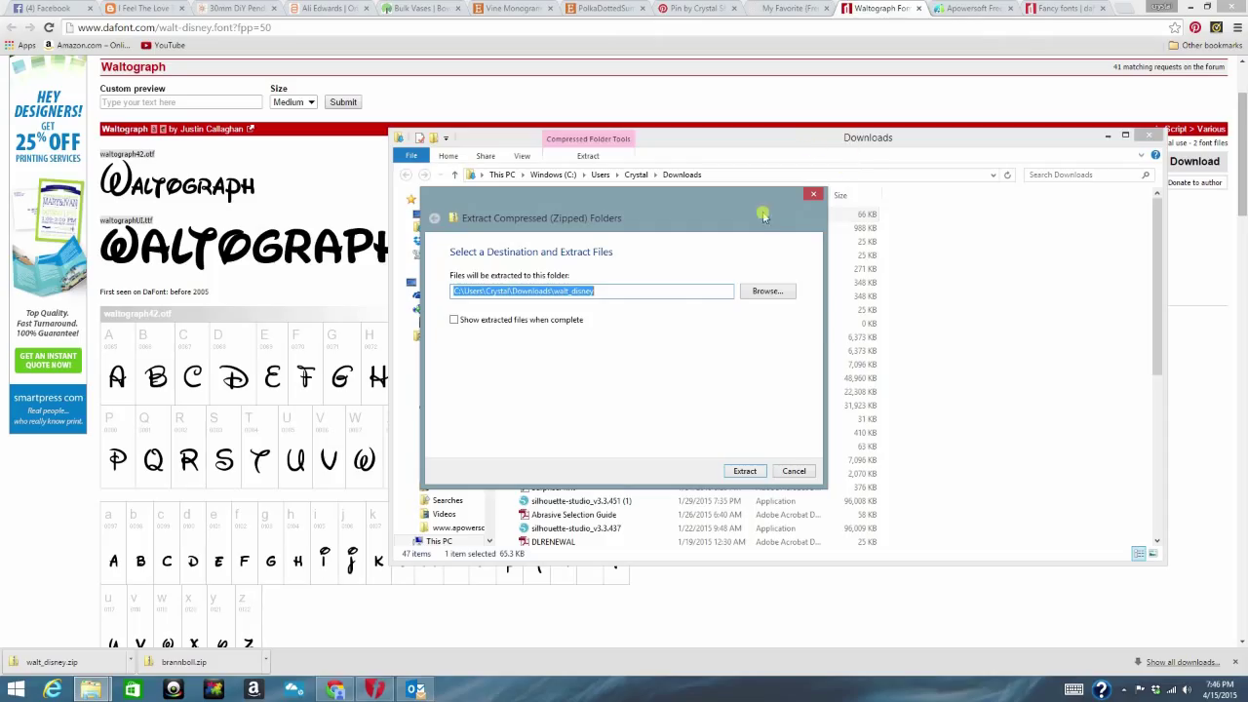
{"action": "mouse_move", "coordinate": [587, 320]}
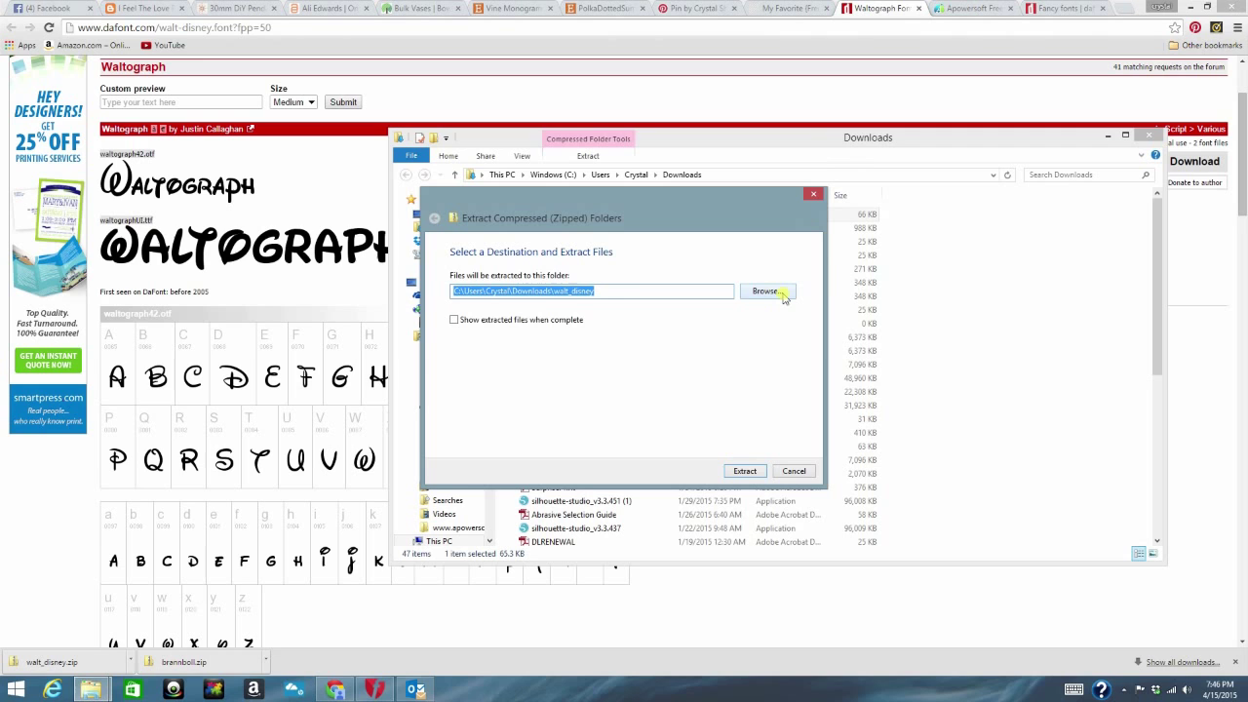
{"action": "mouse_move", "coordinate": [552, 343]}
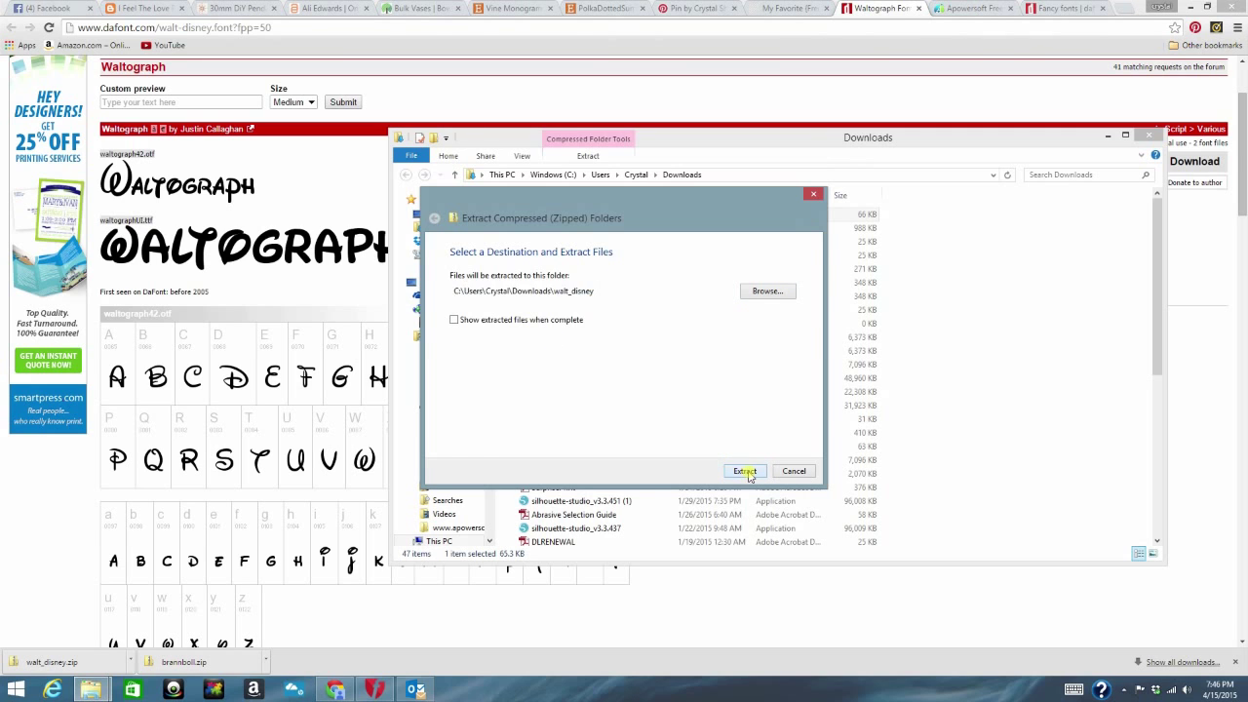
{"action": "left_click", "coordinate": [745, 470]}
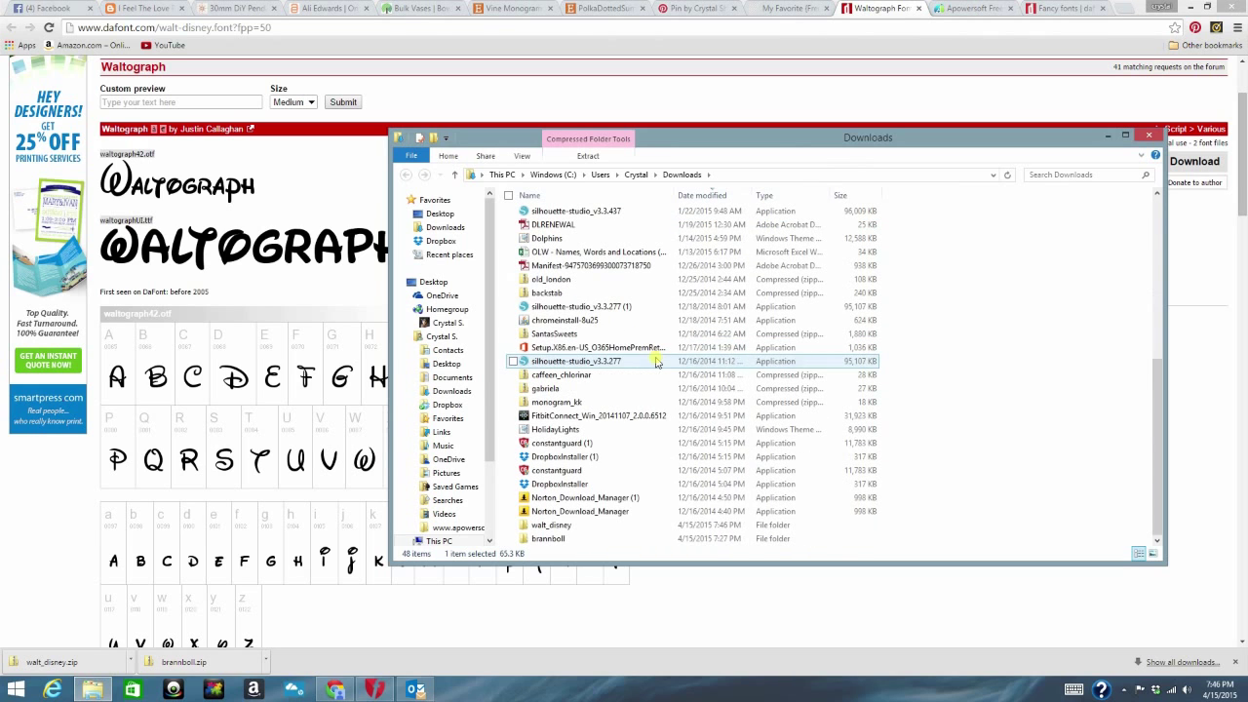
Browse the extracted walt_disney folder: license, waltograph text, waltograph42 and waltographUI font files.
{"action": "left_click", "coordinate": [546, 538]}
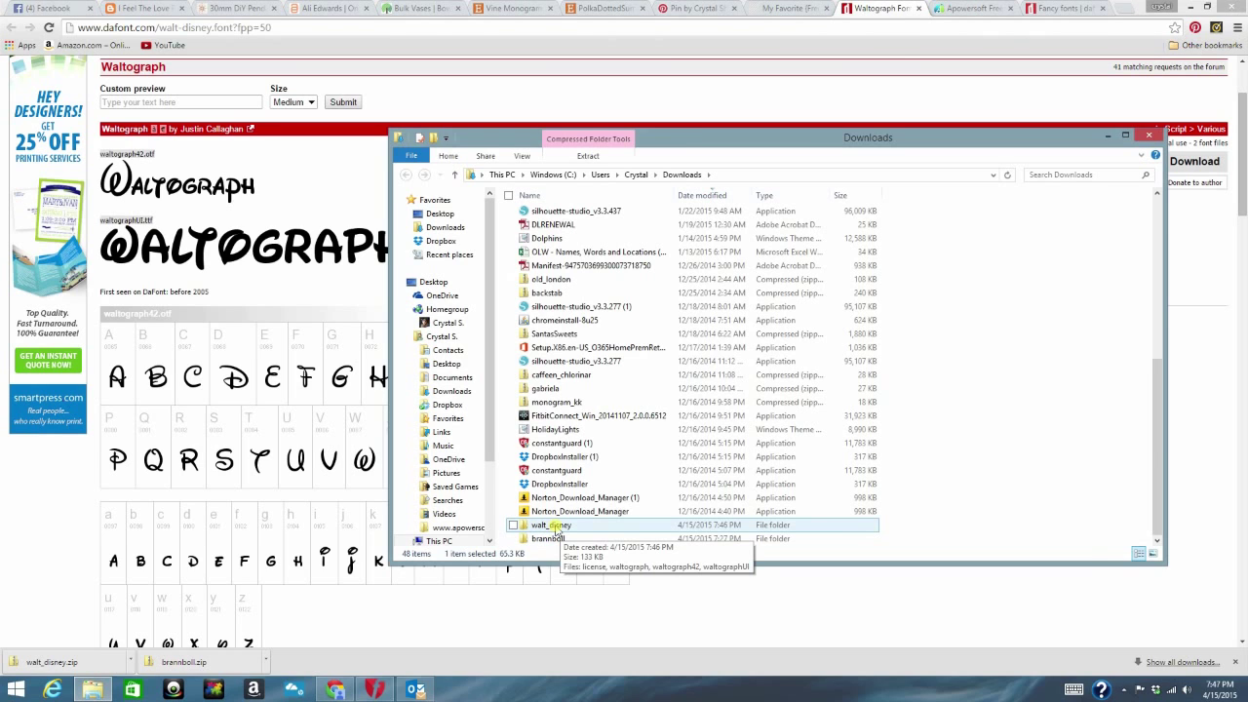
{"action": "double_click", "coordinate": [550, 524]}
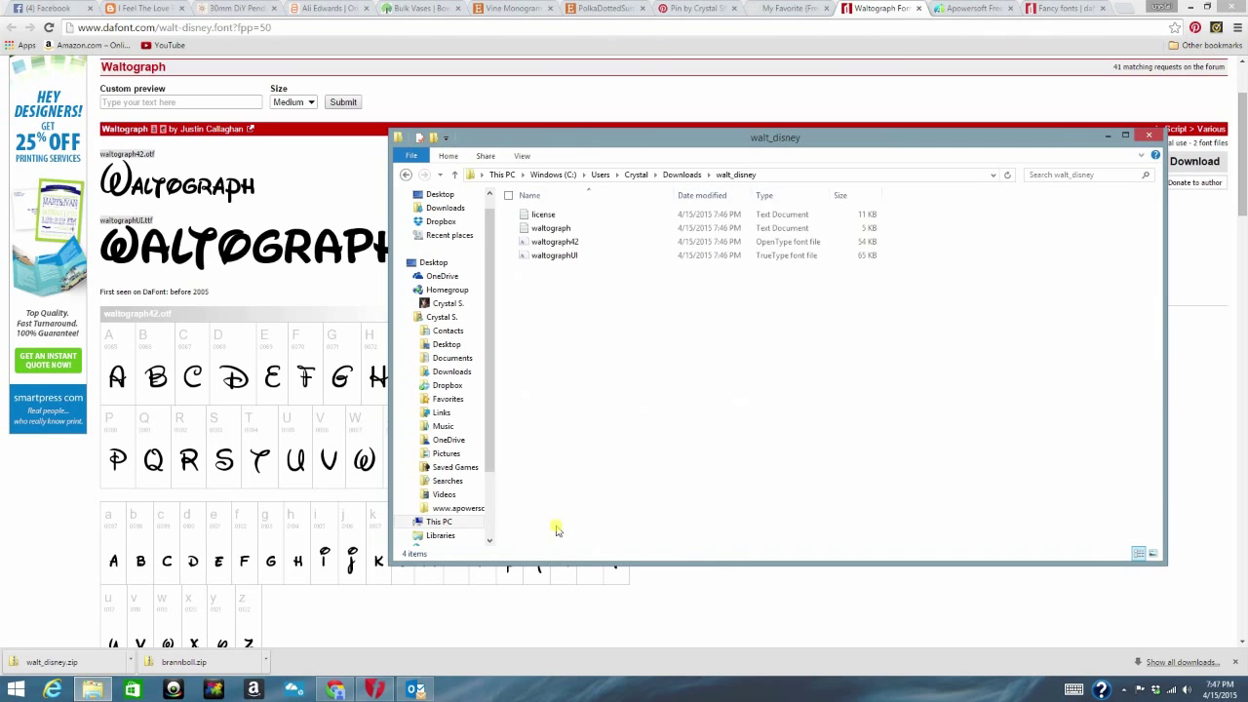
{"action": "left_click", "coordinate": [552, 226]}
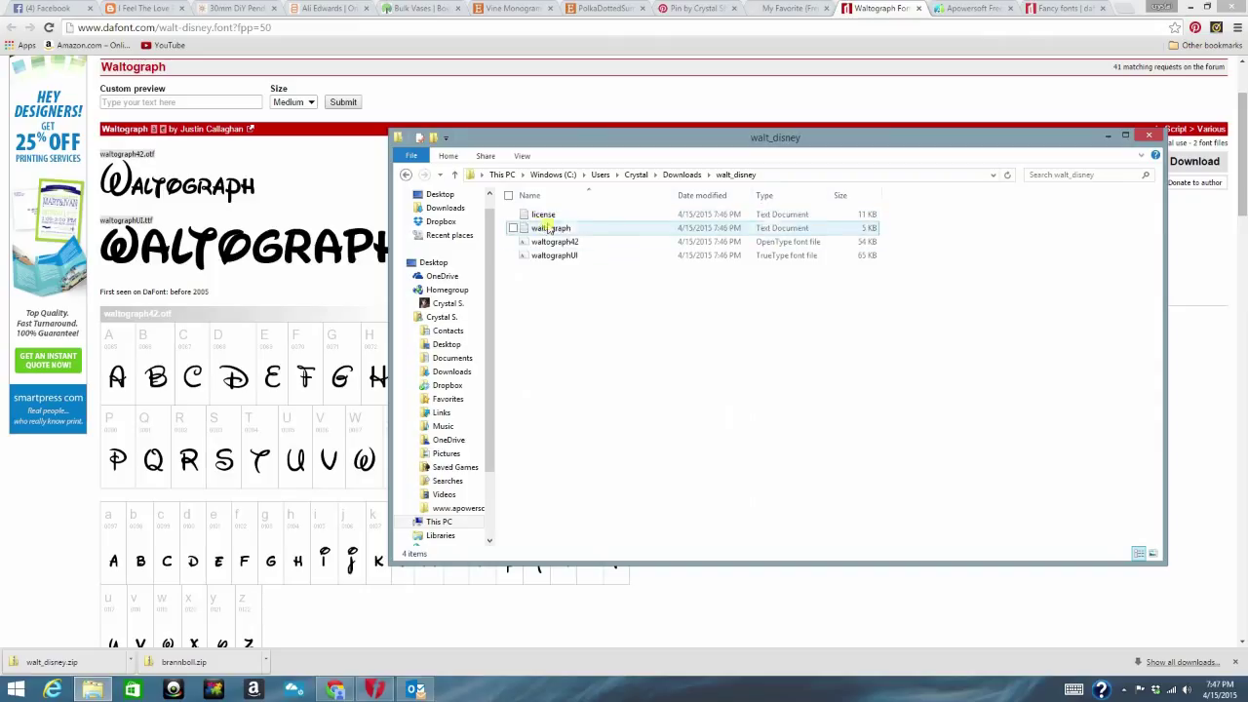
{"action": "left_click", "coordinate": [543, 212]}
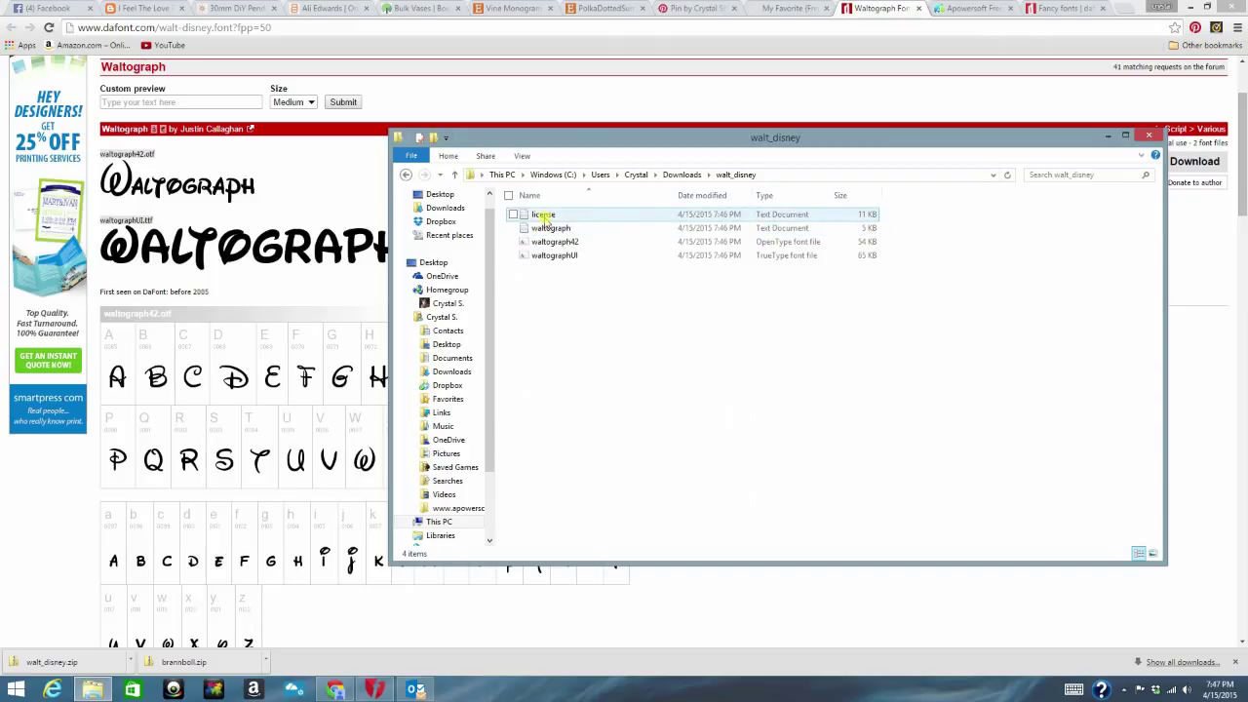
{"action": "mouse_move", "coordinate": [564, 220]}
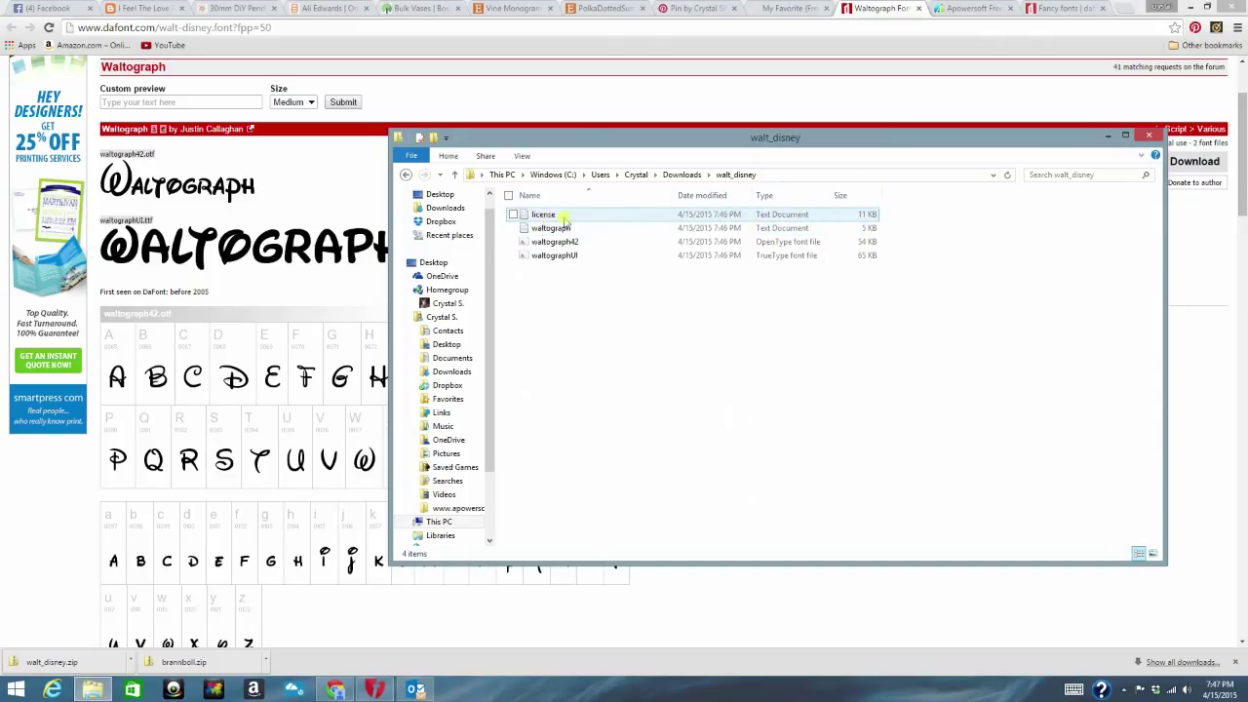
{"action": "left_click", "coordinate": [550, 227]}
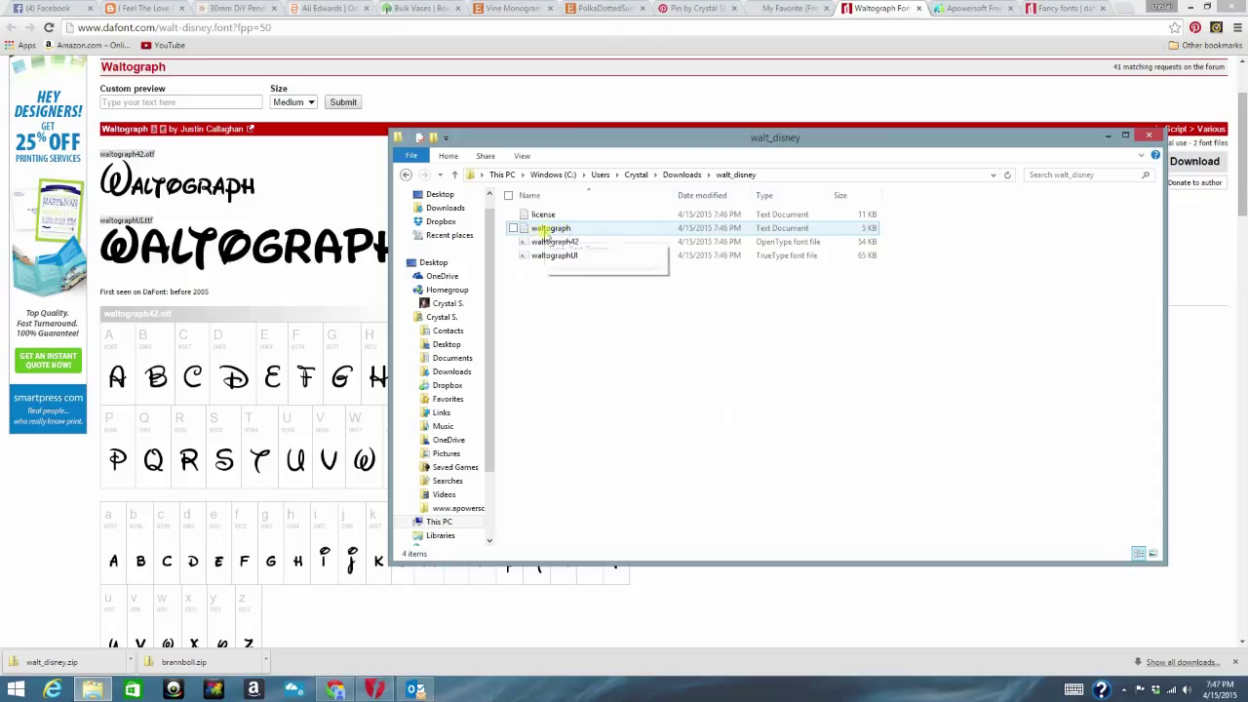
{"action": "left_click", "coordinate": [554, 253]}
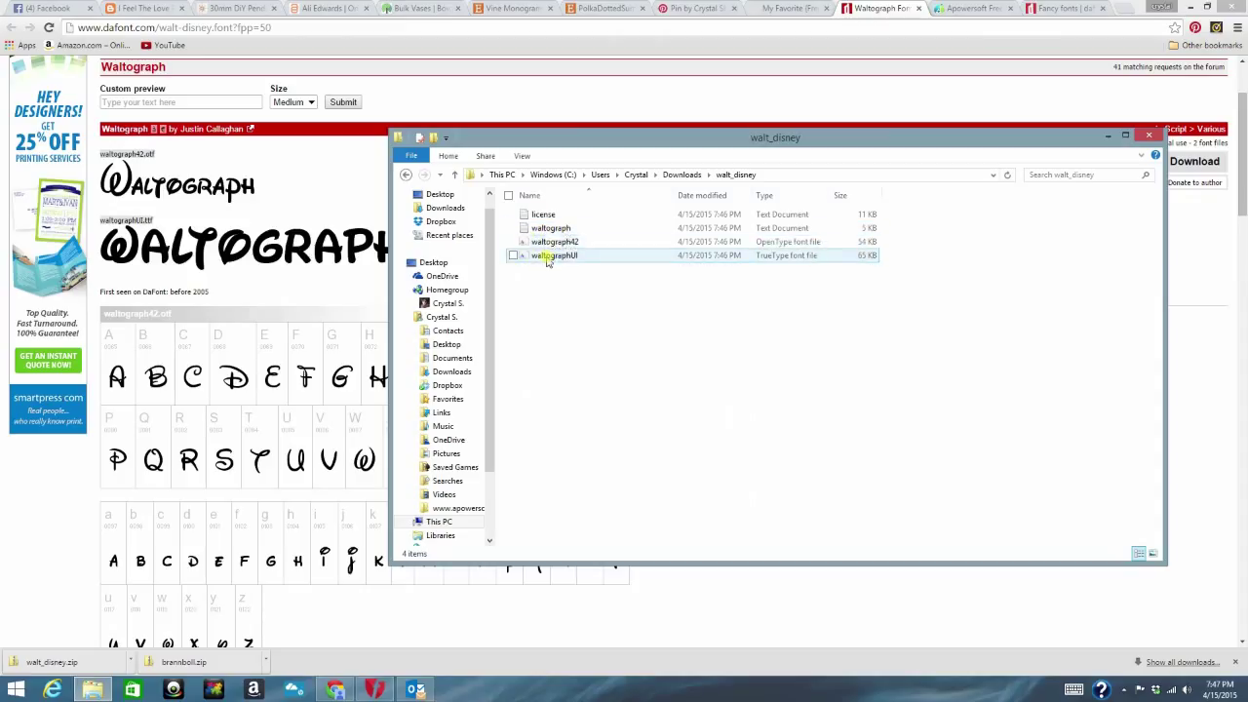
{"action": "left_click", "coordinate": [554, 241]}
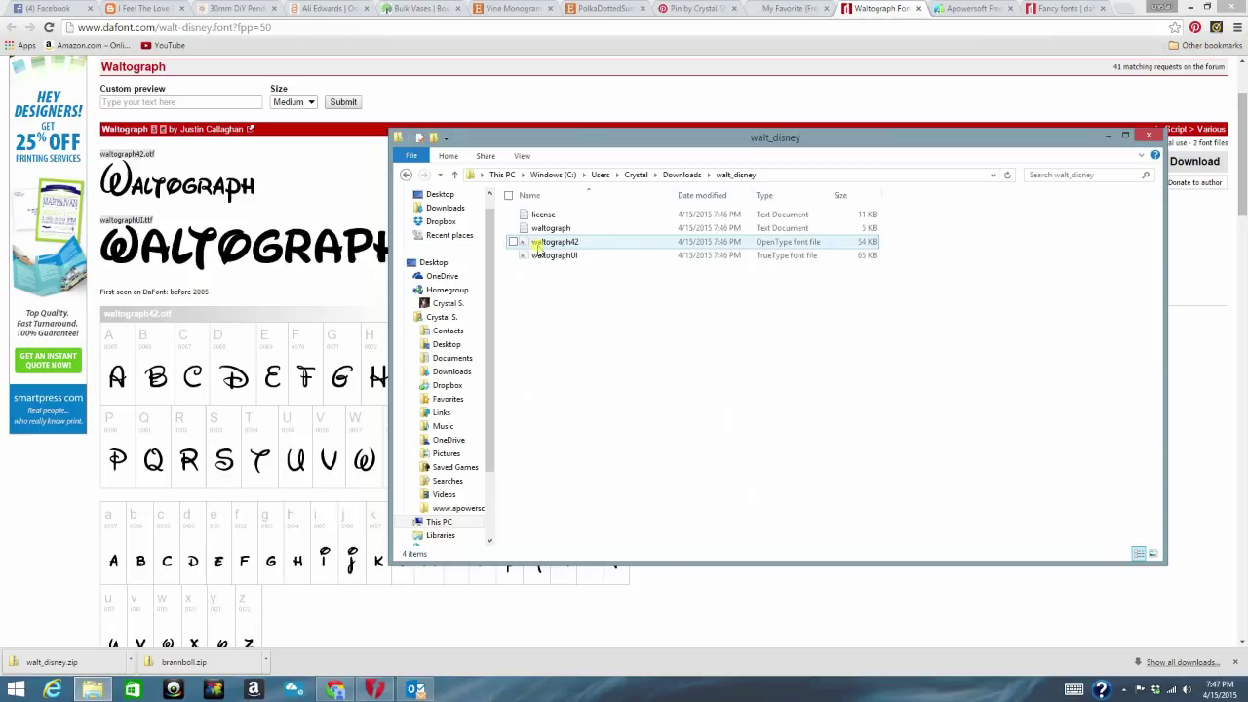
{"action": "mouse_move", "coordinate": [554, 242]}
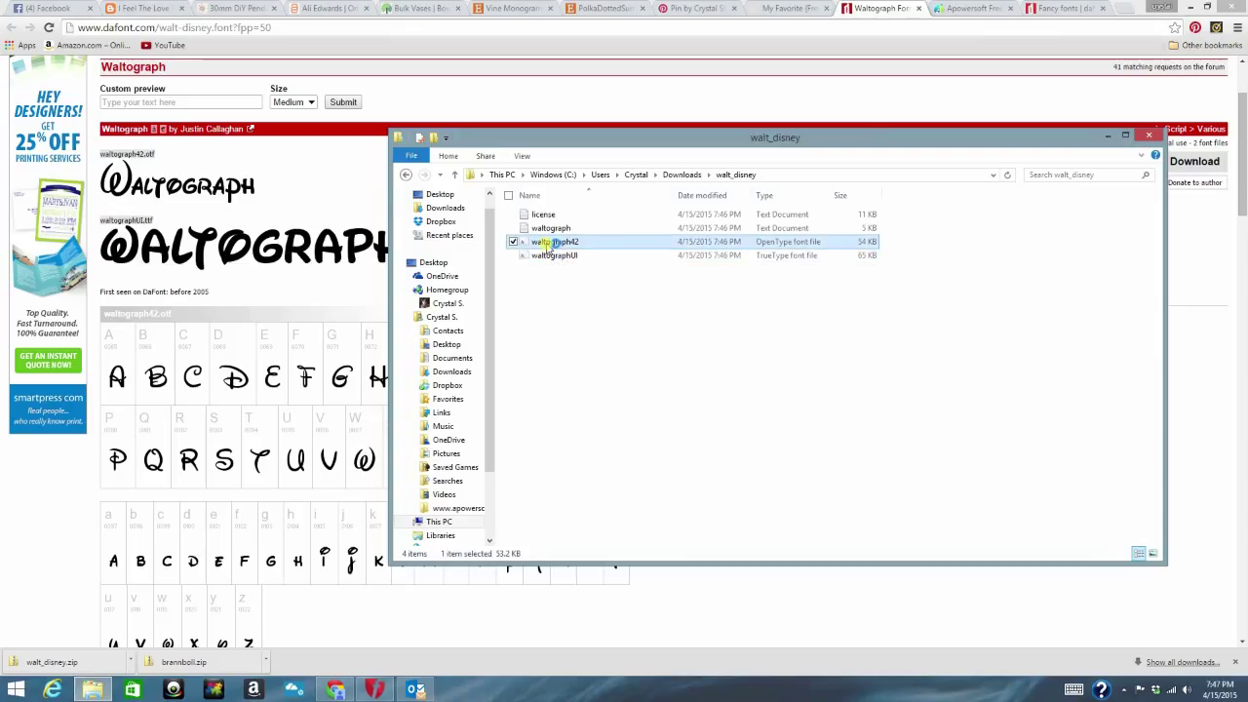
Preview the waltograph42 OpenType font in Font Viewer and install it.
{"action": "double_click", "coordinate": [556, 242]}
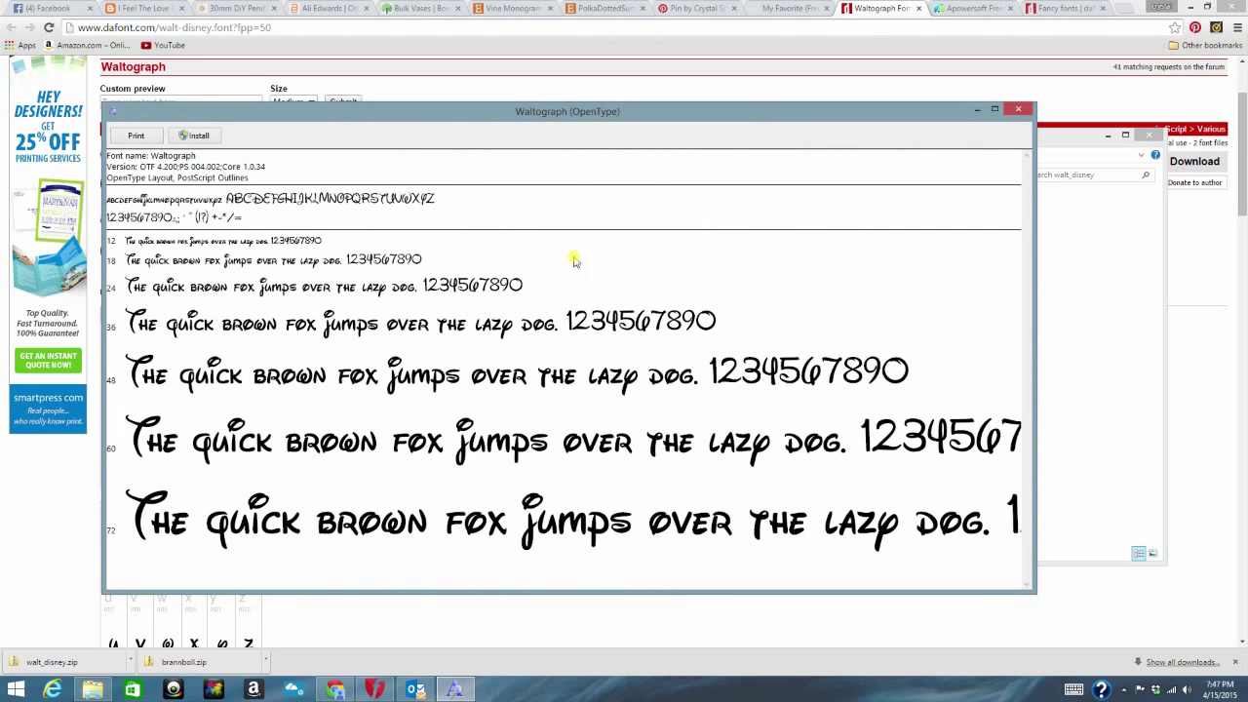
{"action": "mouse_move", "coordinate": [236, 353]}
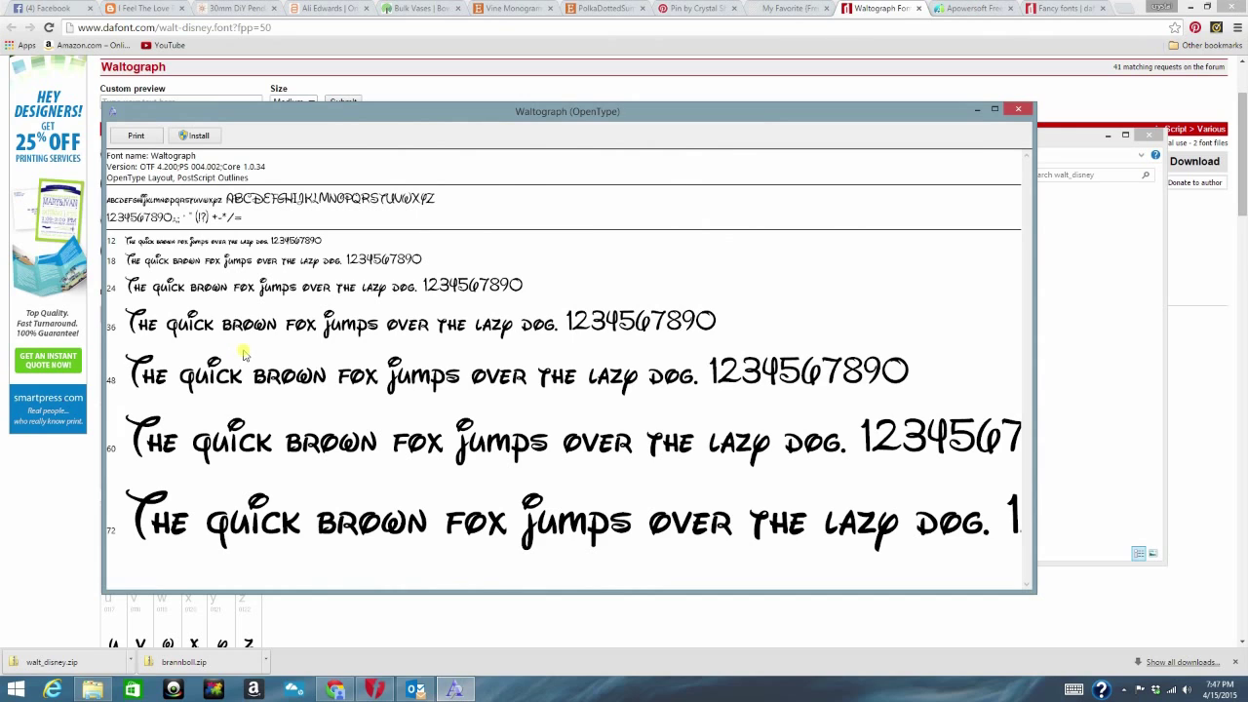
{"action": "mouse_move", "coordinate": [566, 421]}
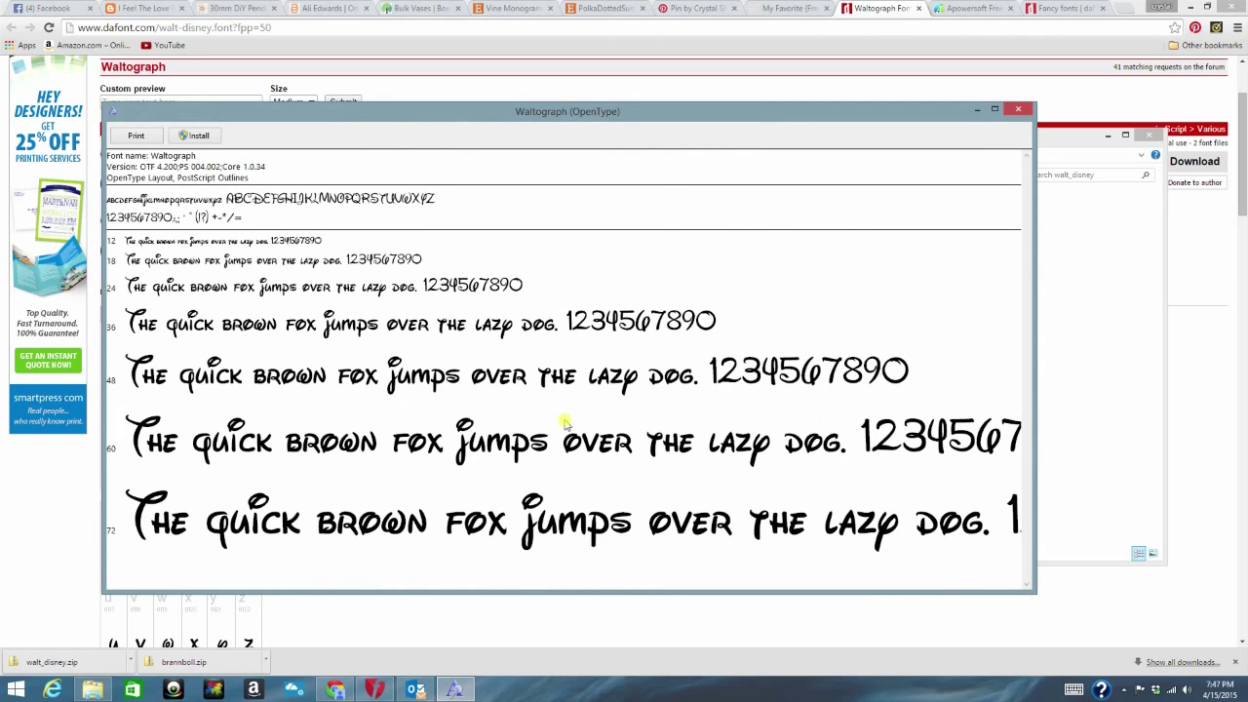
{"action": "mouse_move", "coordinate": [232, 217]}
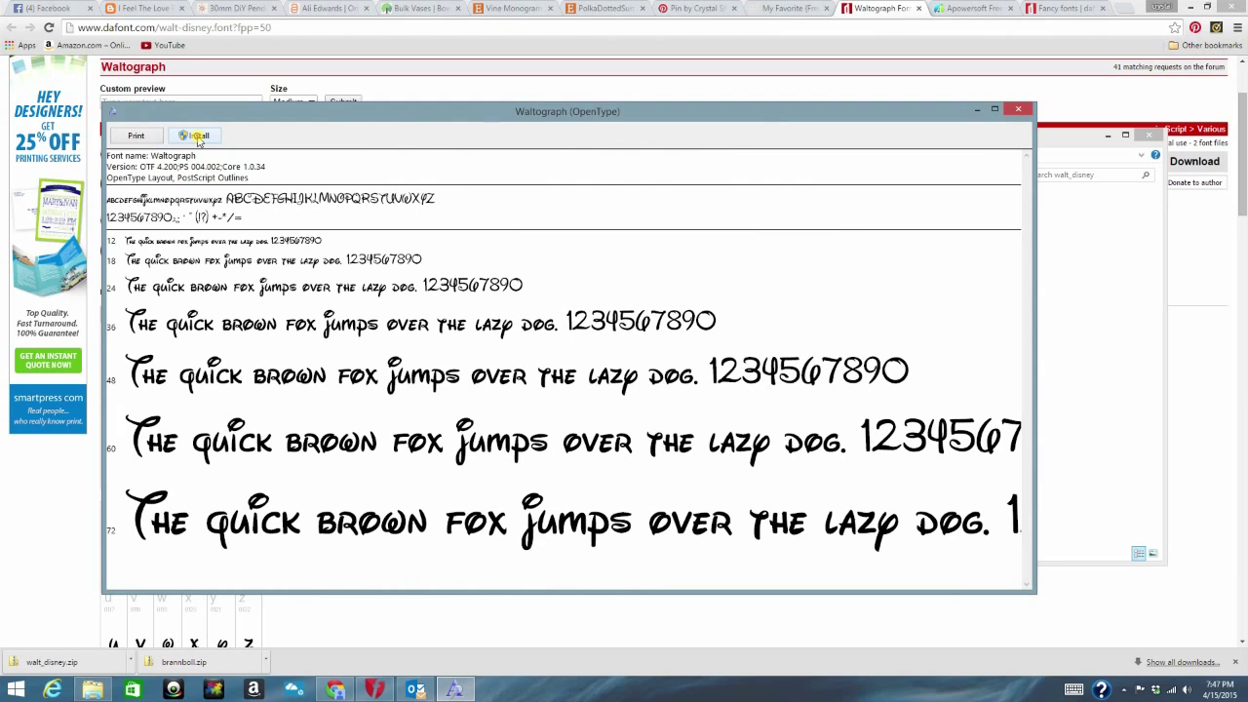
{"action": "left_click", "coordinate": [199, 136]}
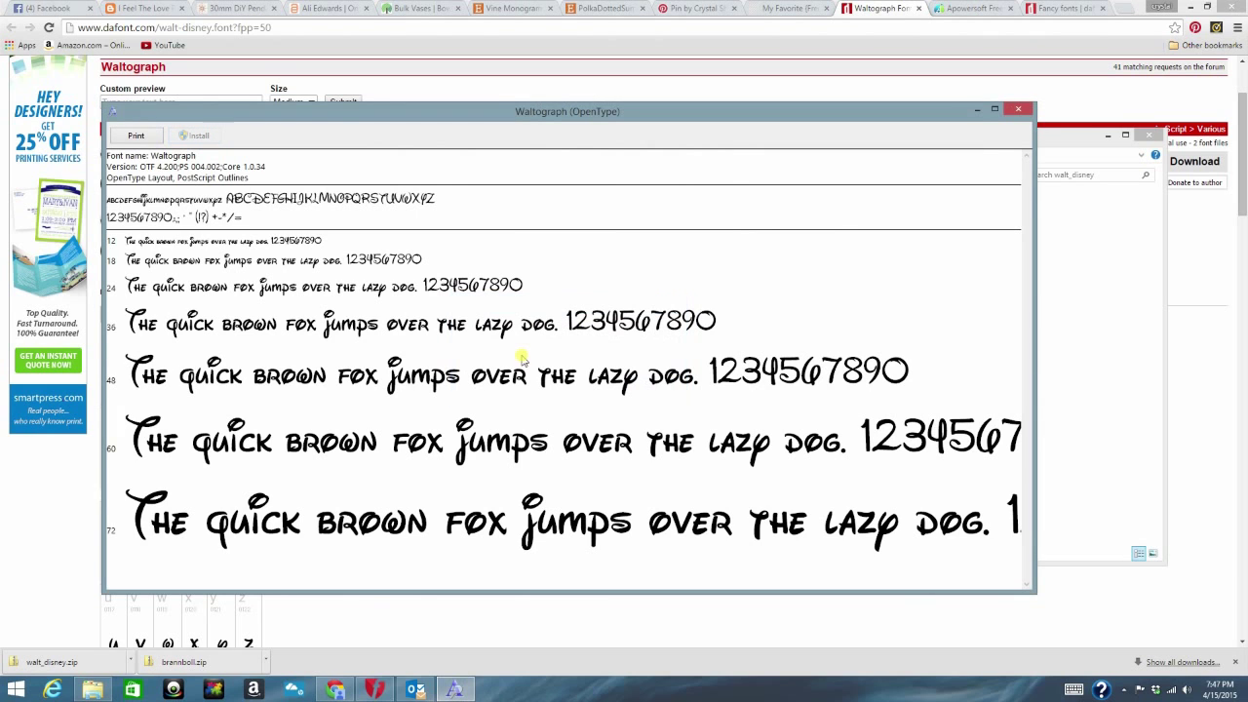
{"action": "mouse_move", "coordinate": [1036, 109]}
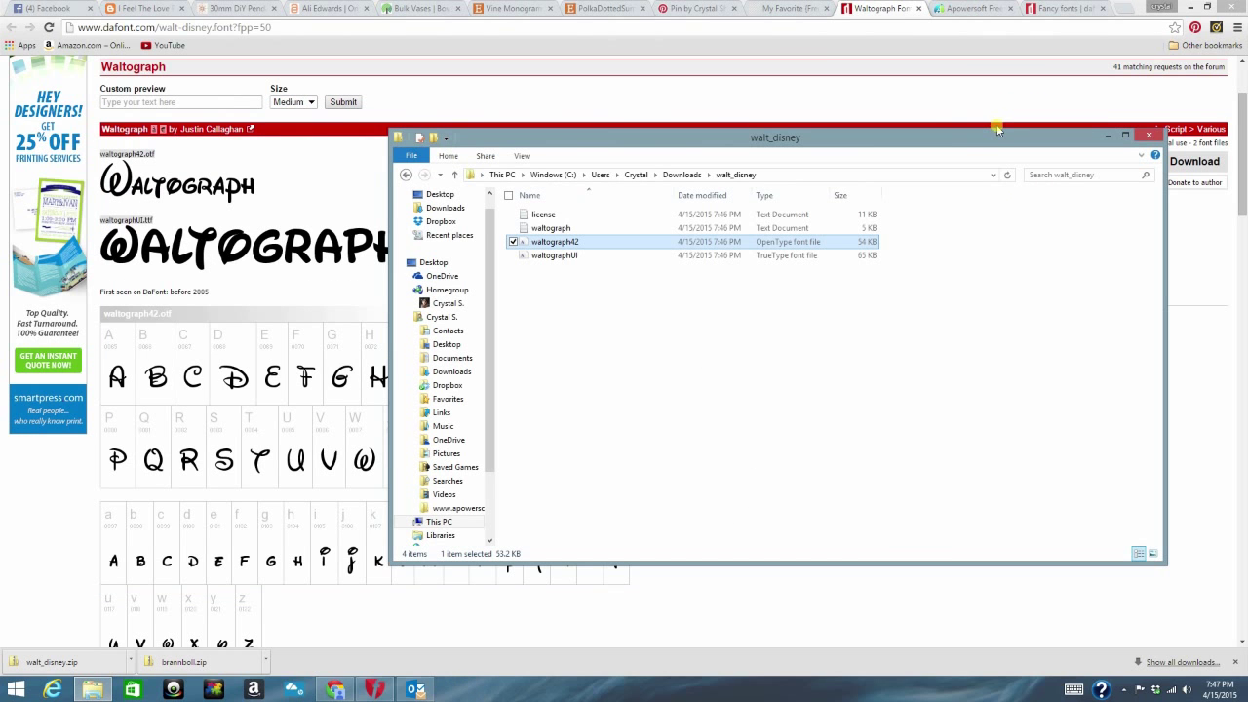
Install the waltographUI TrueType font from its preview, then close the viewer and folder.
{"action": "left_click", "coordinate": [554, 254]}
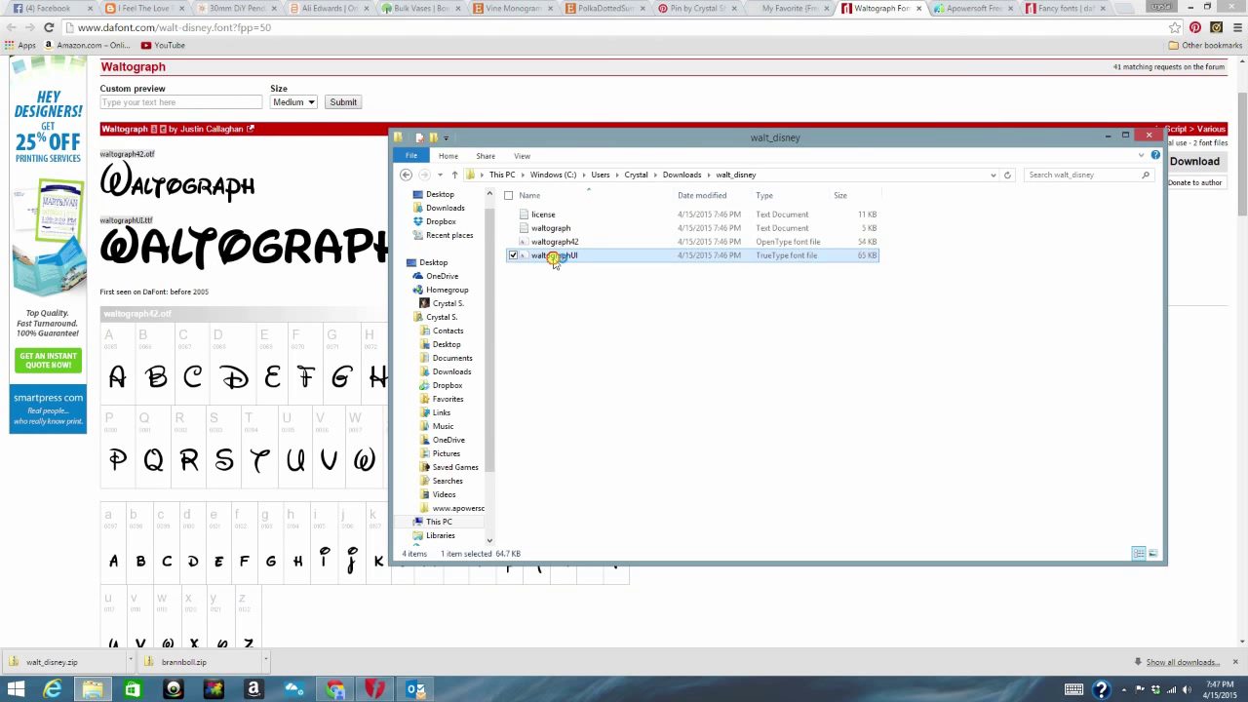
{"action": "double_click", "coordinate": [558, 254]}
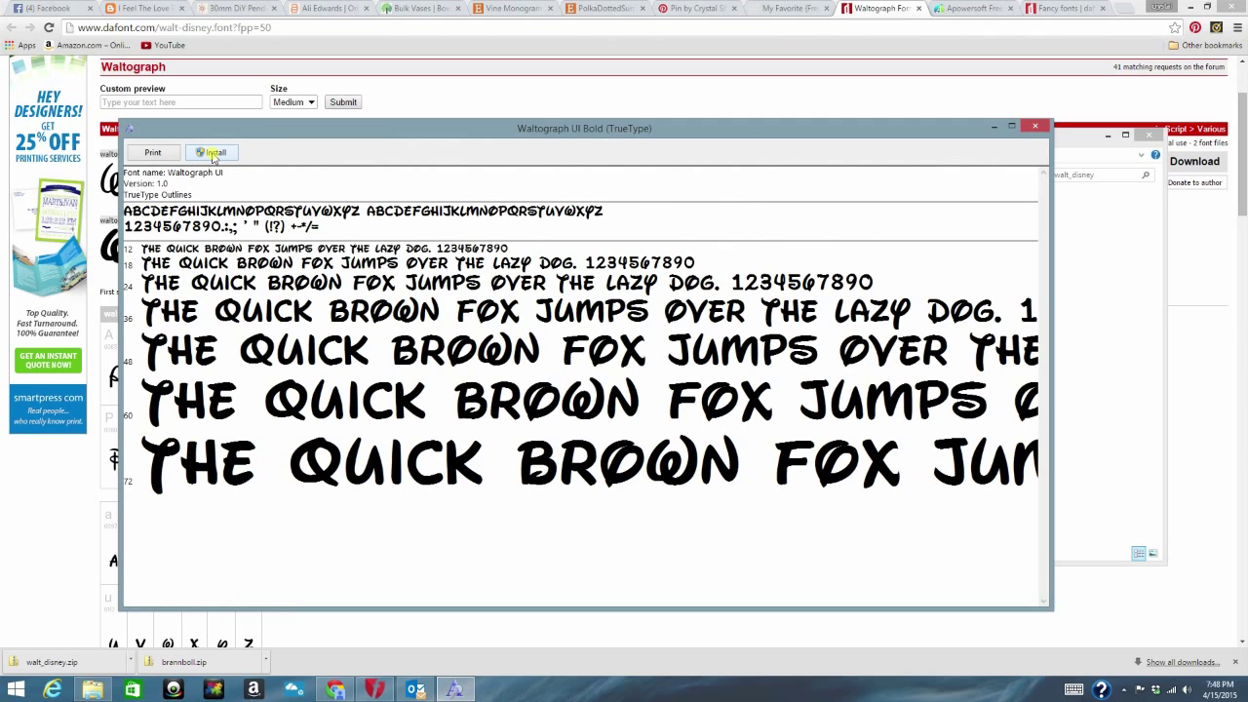
{"action": "left_click", "coordinate": [211, 153]}
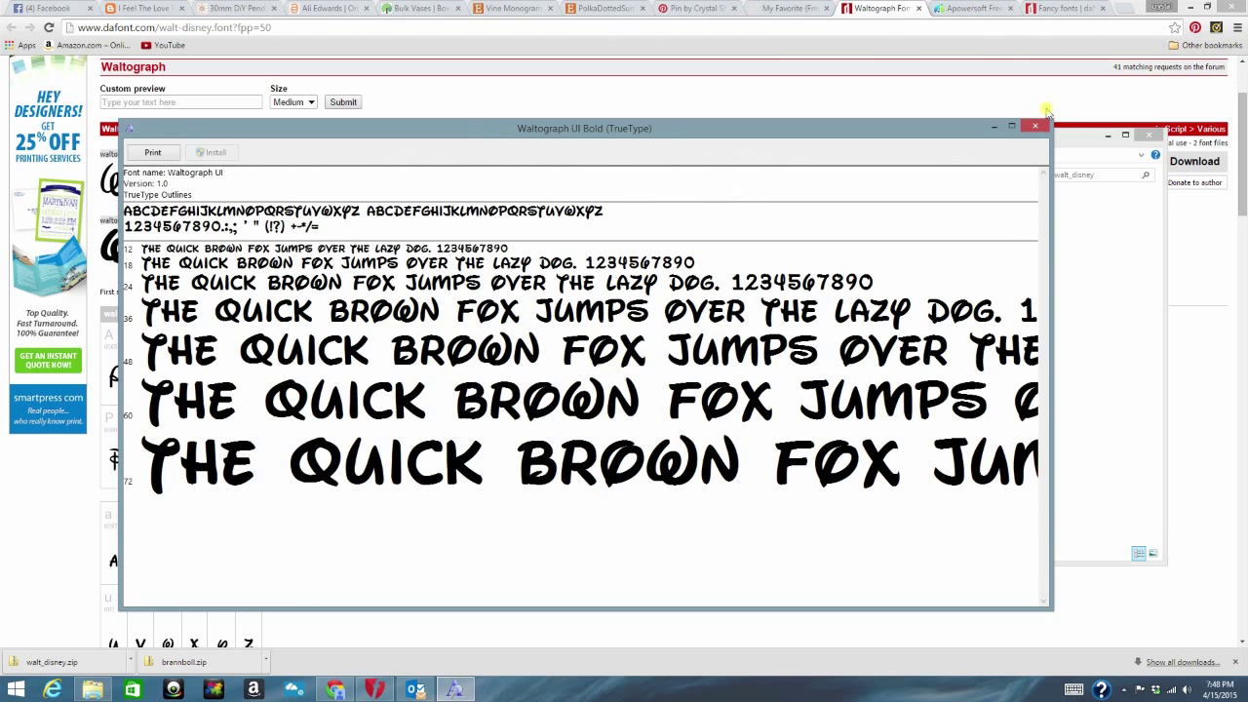
{"action": "left_click", "coordinate": [1034, 129]}
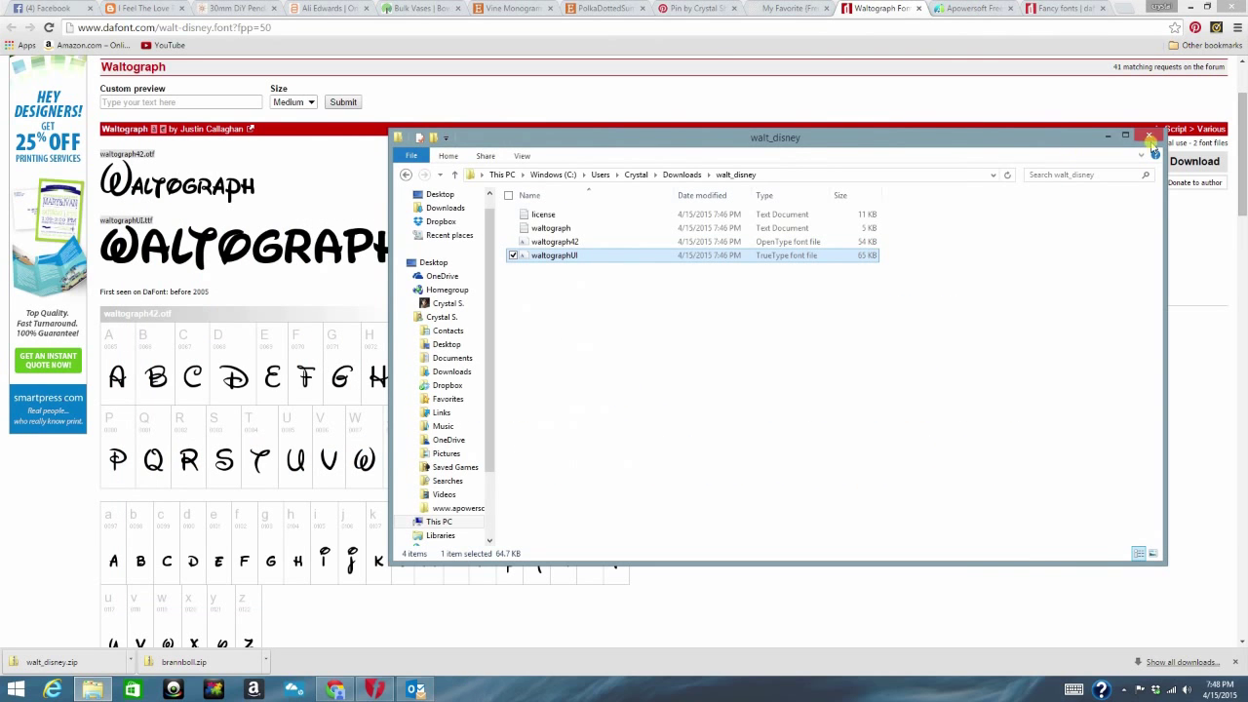
{"action": "left_click", "coordinate": [1150, 137]}
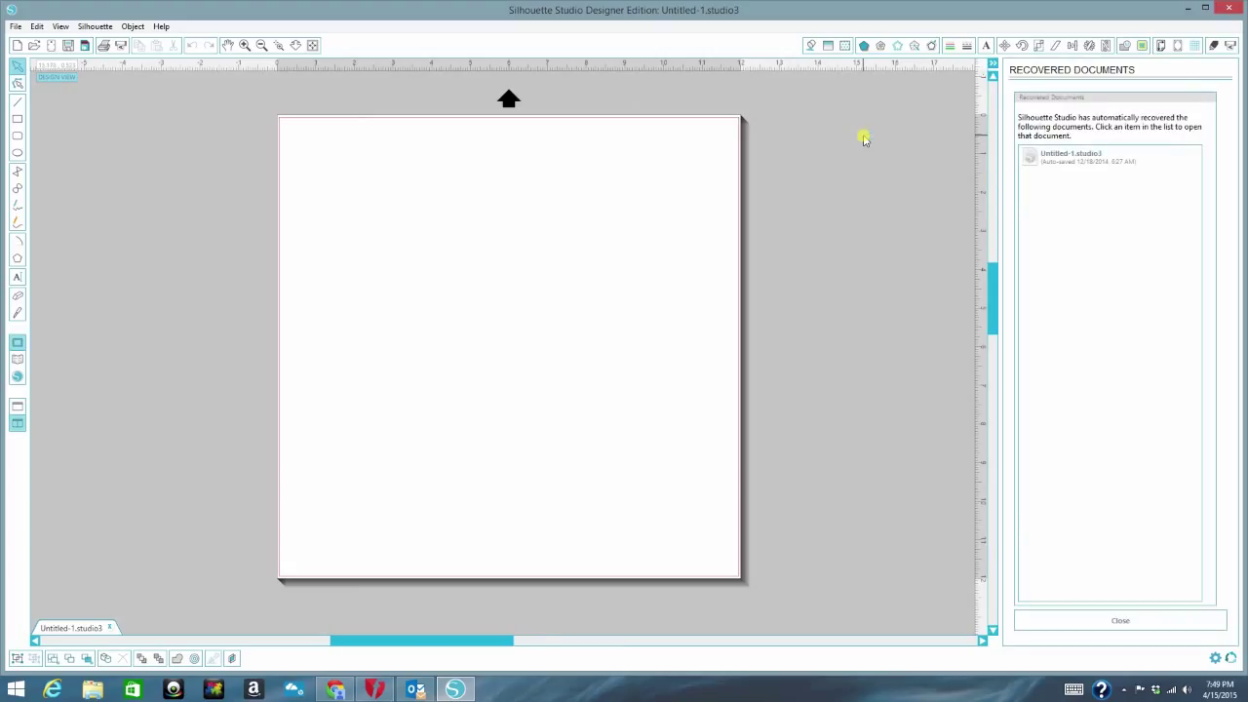
{"action": "mouse_move", "coordinate": [339, 246]}
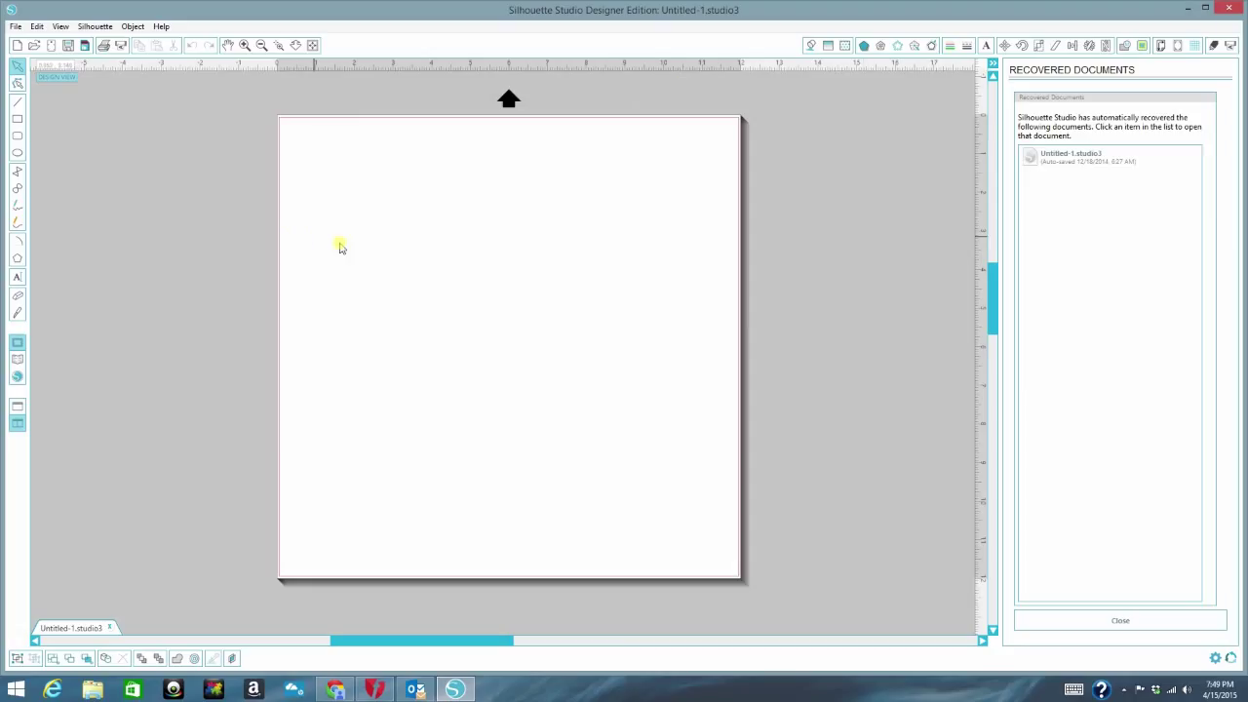
{"action": "mouse_move", "coordinate": [370, 281]}
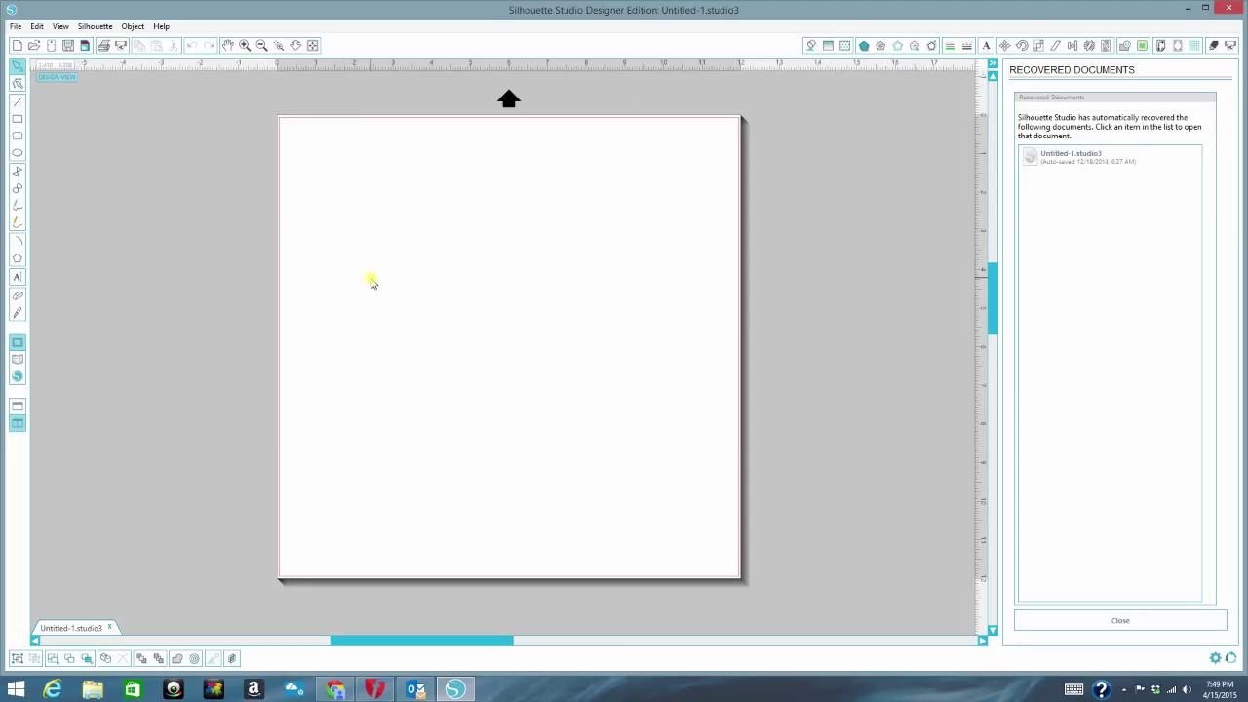
{"action": "mouse_move", "coordinate": [35, 281]}
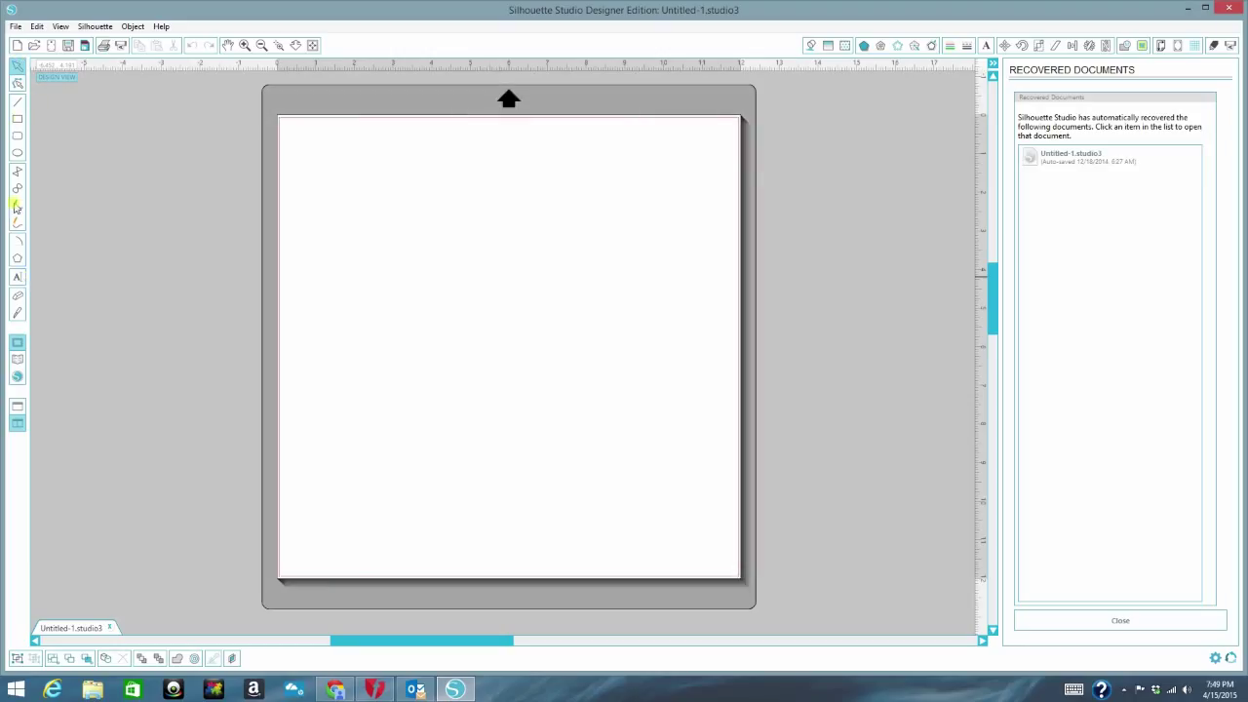
{"action": "mouse_move", "coordinate": [18, 283]}
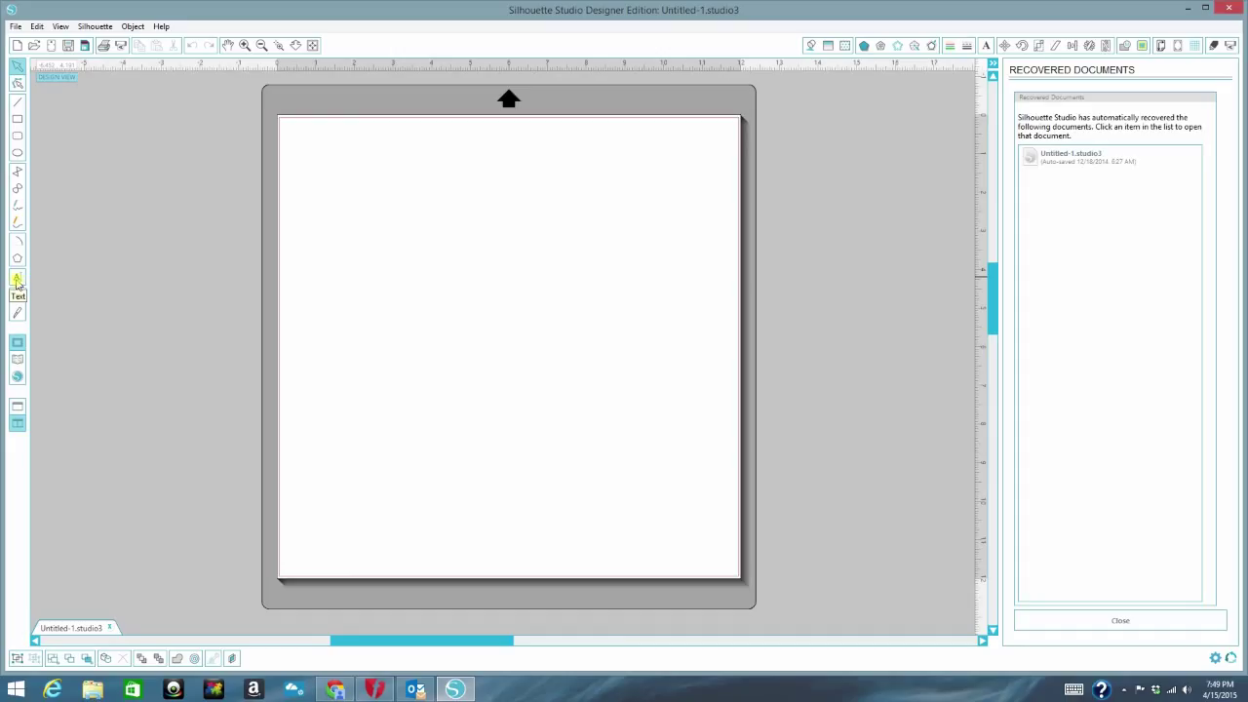
Add a text box on the left of the page reading 'Crystal'.
{"action": "left_click", "coordinate": [16, 277]}
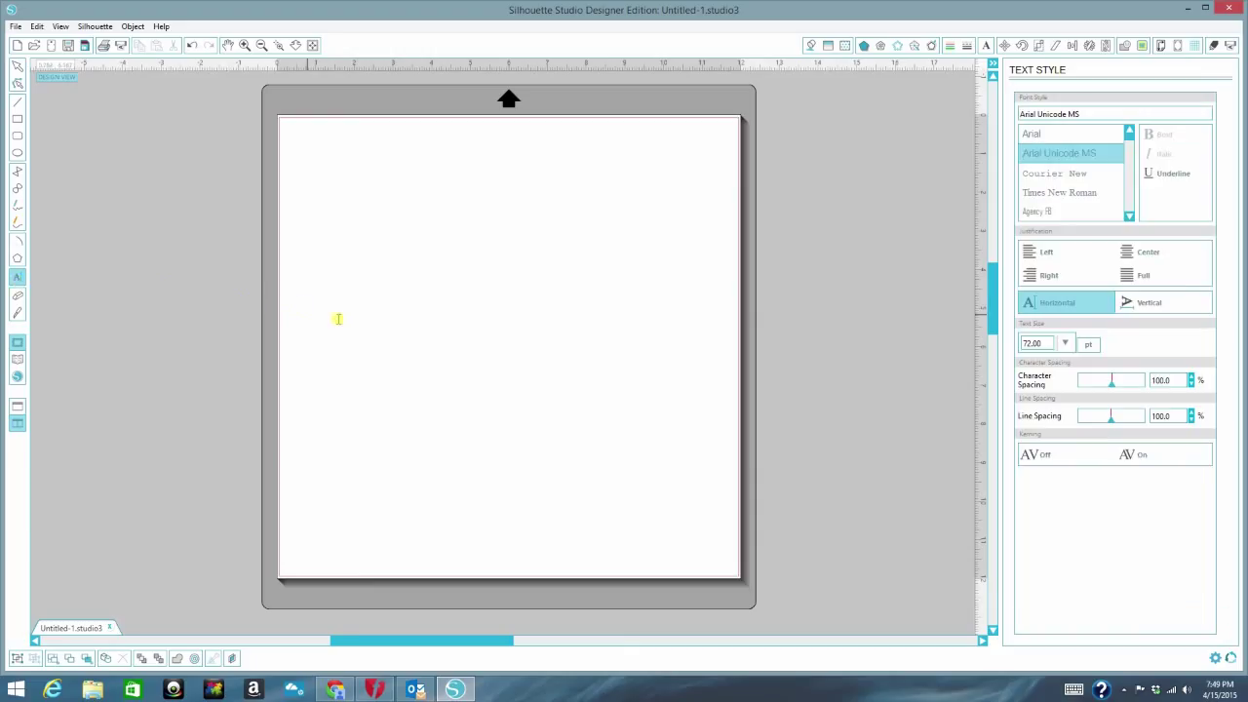
{"action": "left_click", "coordinate": [339, 320]}
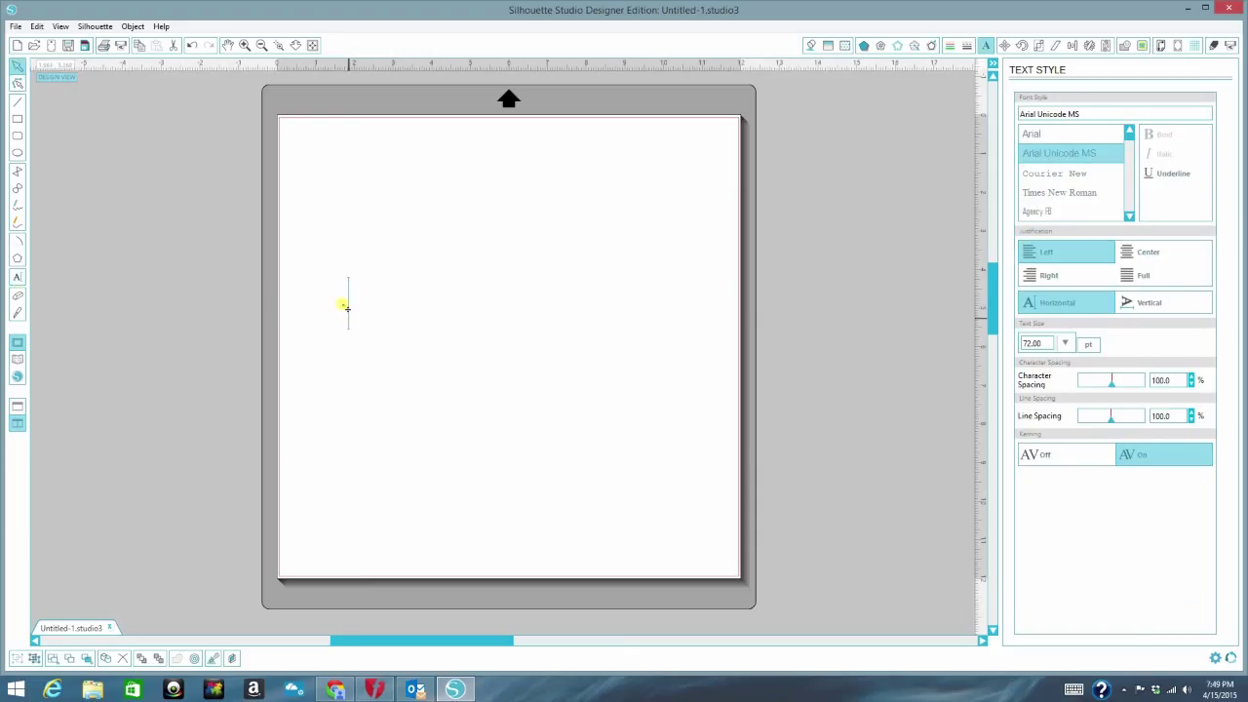
{"action": "type", "text": "C"}
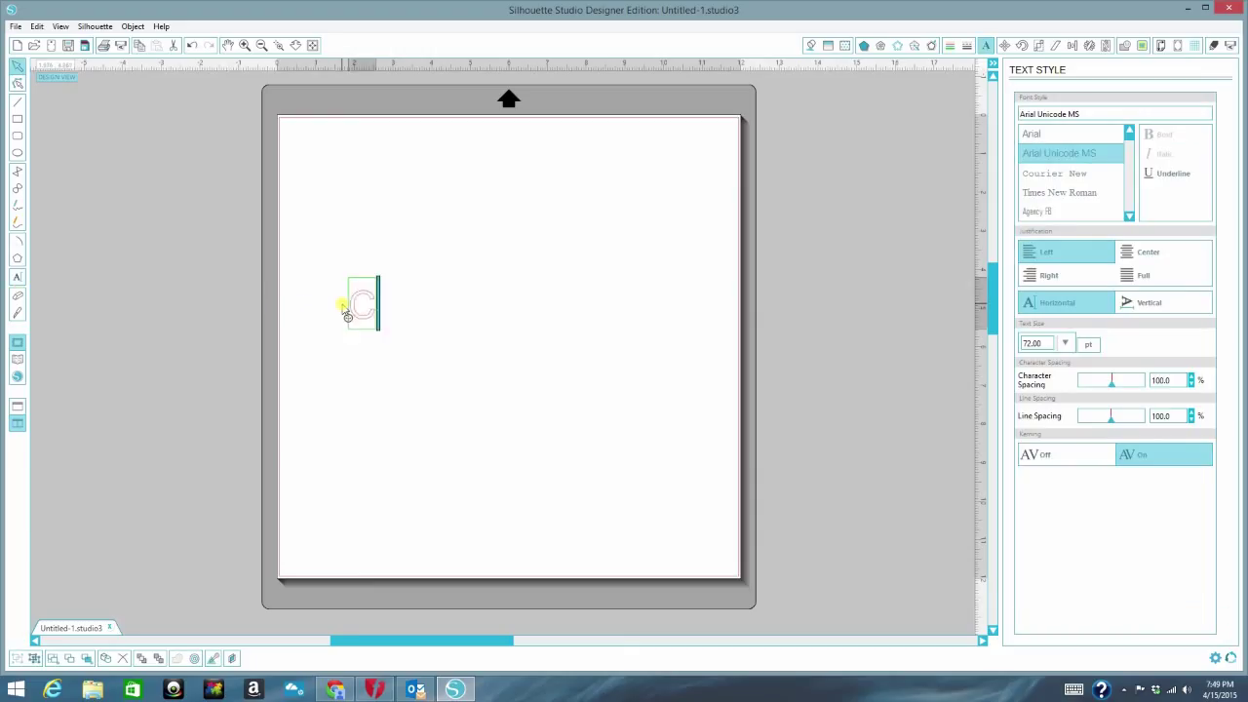
{"action": "type", "text": "rystal"}
{"action": "left_click", "coordinate": [1116, 113]}
{"action": "type", "text": "waltograph"}
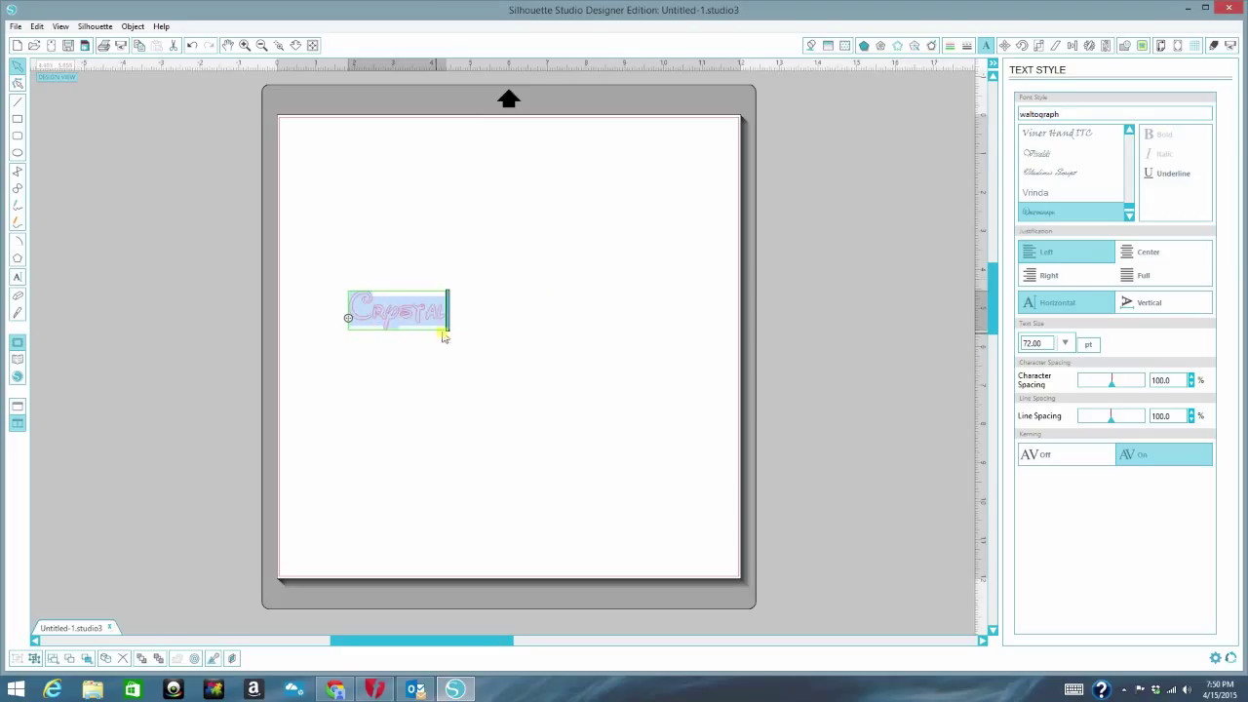
Finish editing and drag the Crystal text's corner handle to enlarge it across the page.
{"action": "left_click", "coordinate": [1057, 132]}
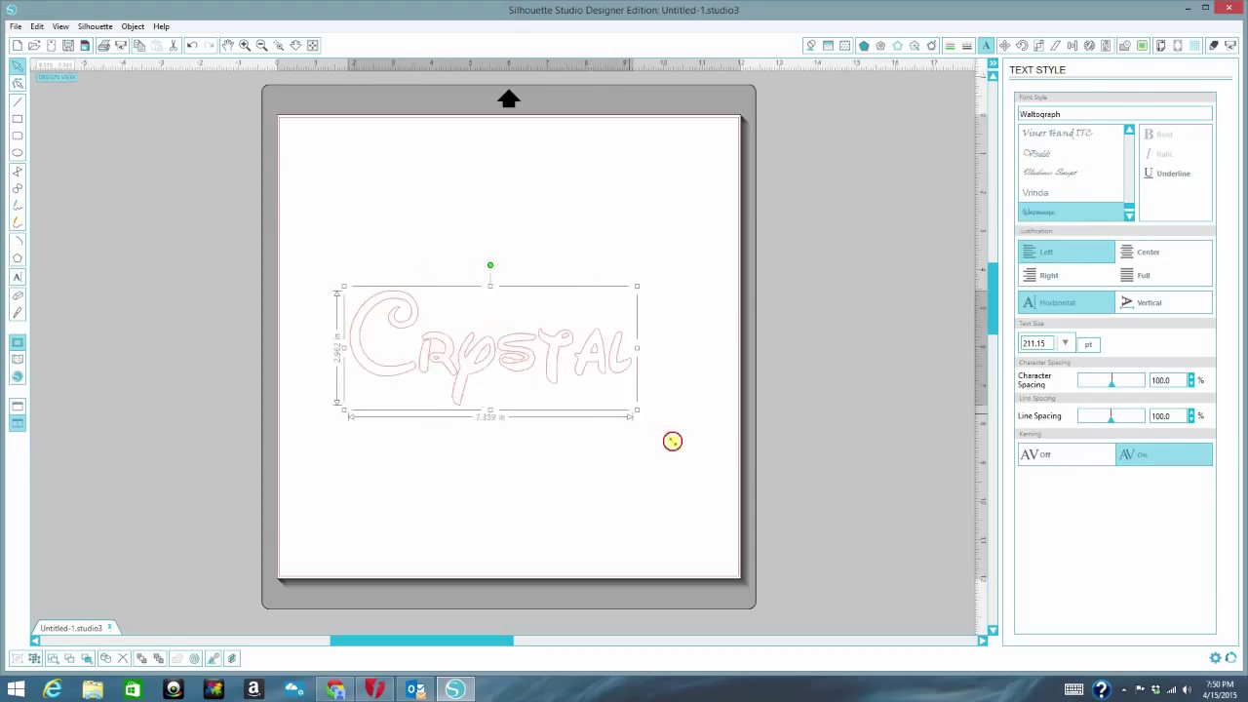
{"action": "left_click_drag", "start_coordinate": [638, 414], "coordinate": [694, 433]}
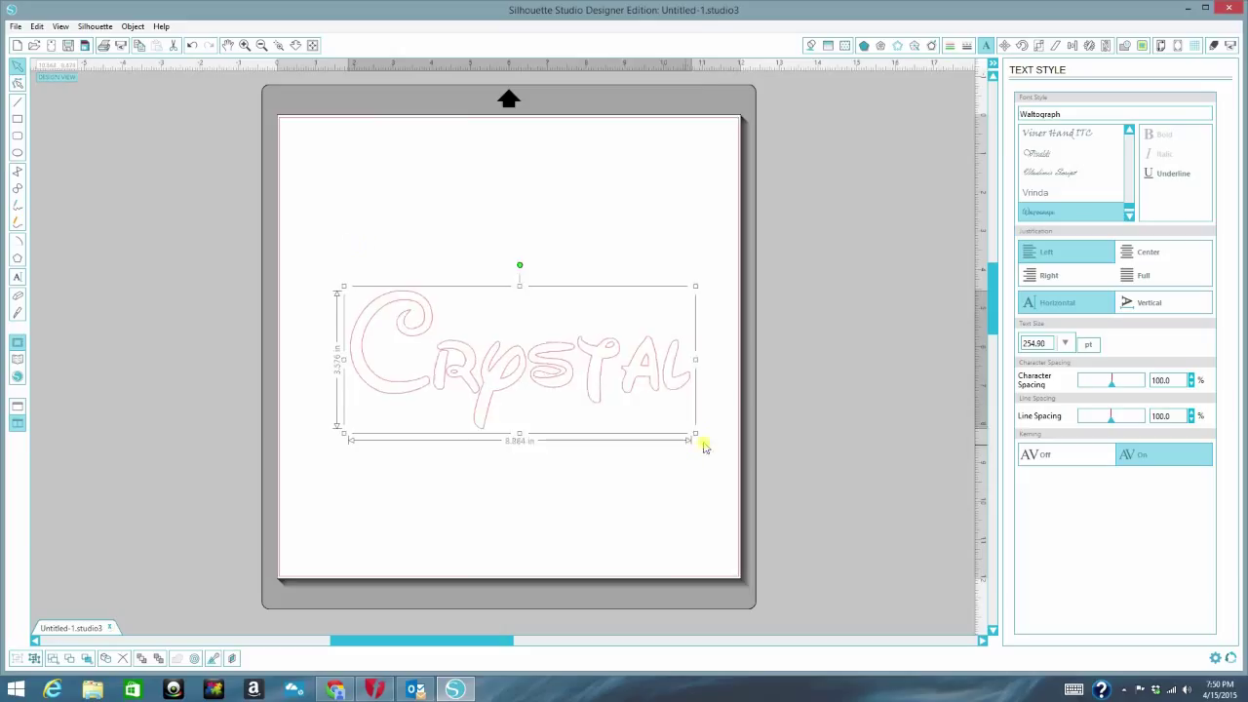
{"action": "left_click_drag", "start_coordinate": [695, 433], "coordinate": [648, 422]}
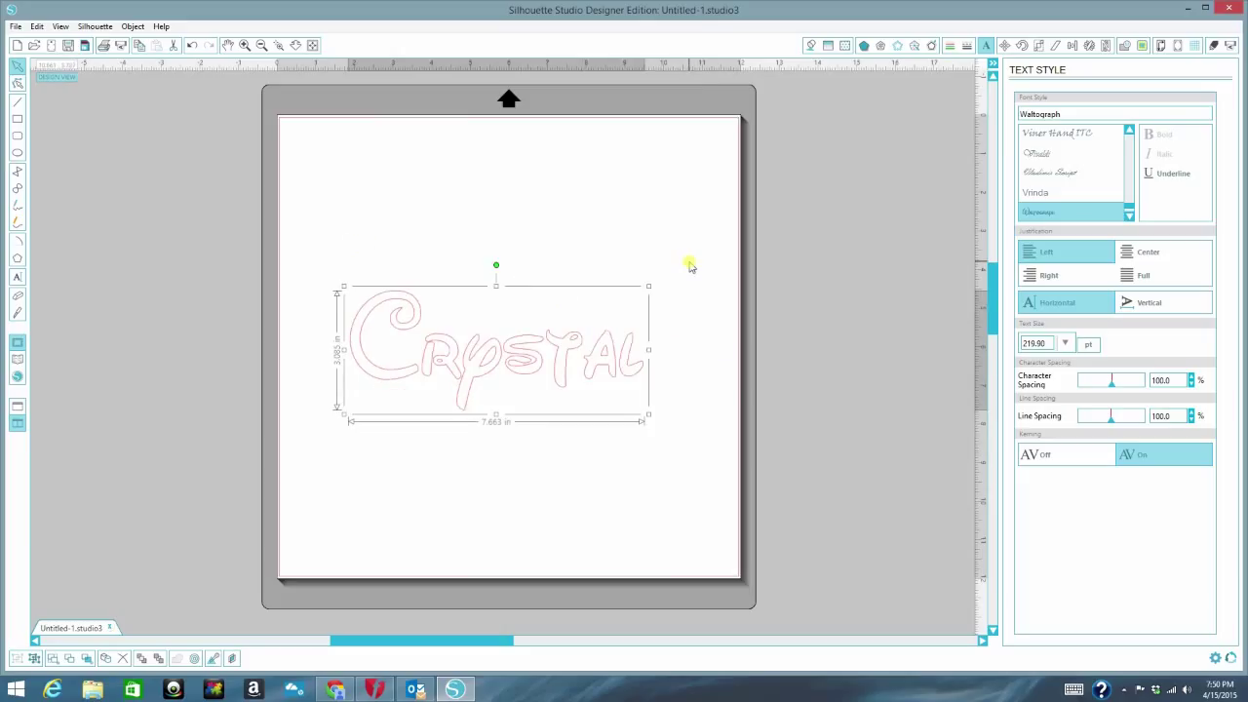